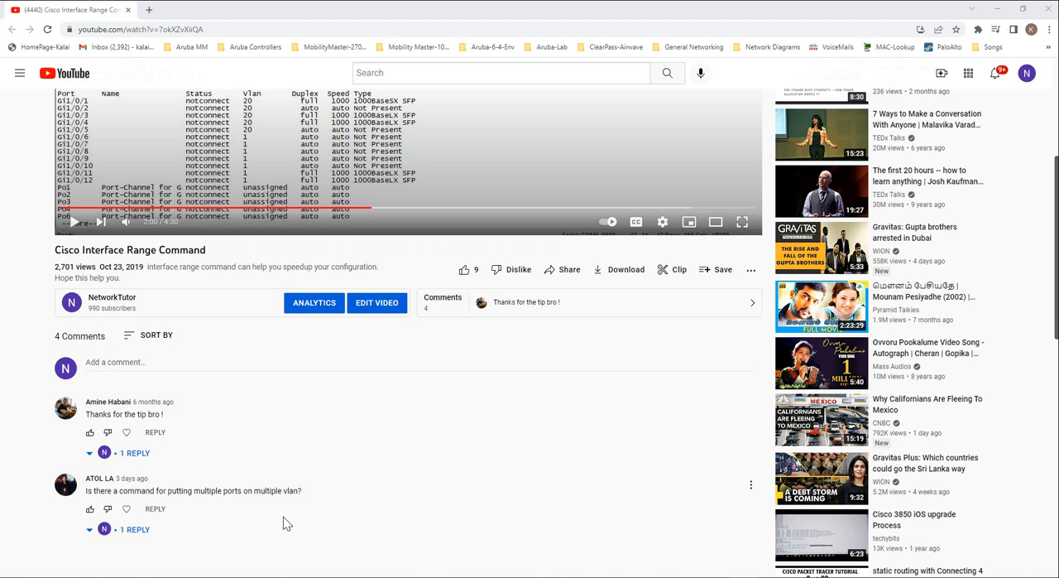
pyautogui.moveTo(230, 452)
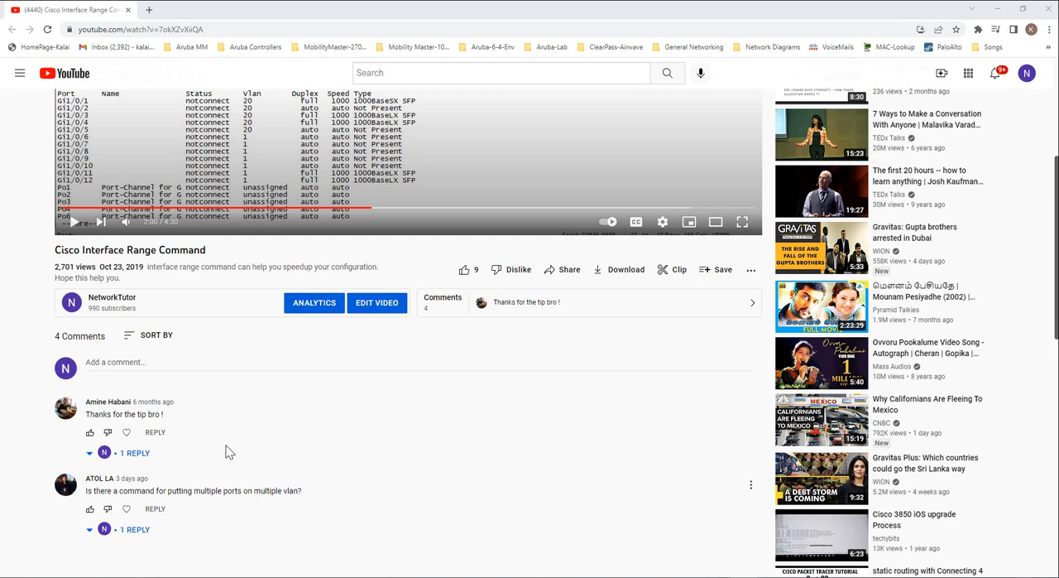
pyautogui.moveTo(349, 542)
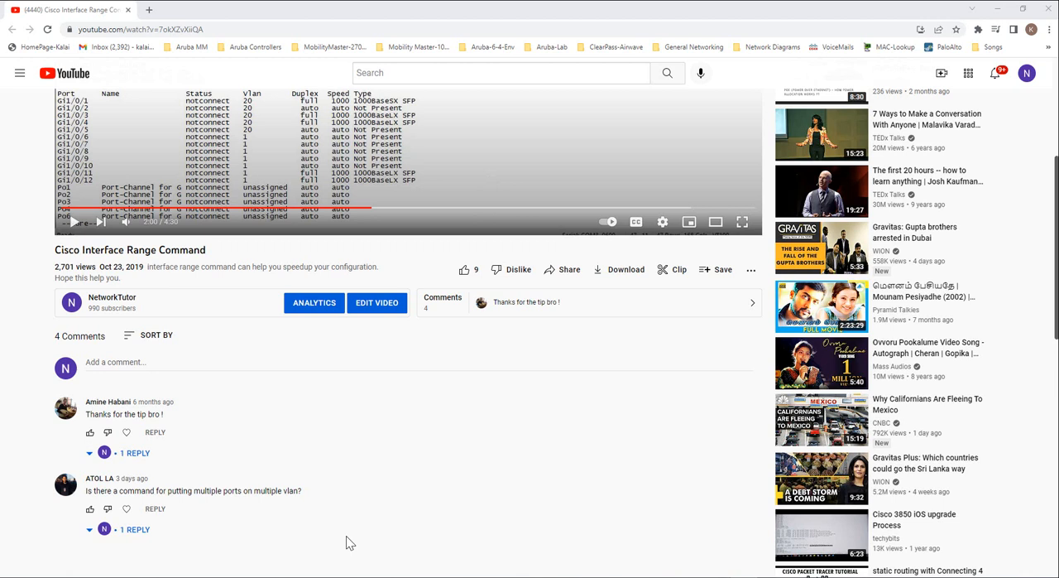
pyautogui.moveTo(348, 543)
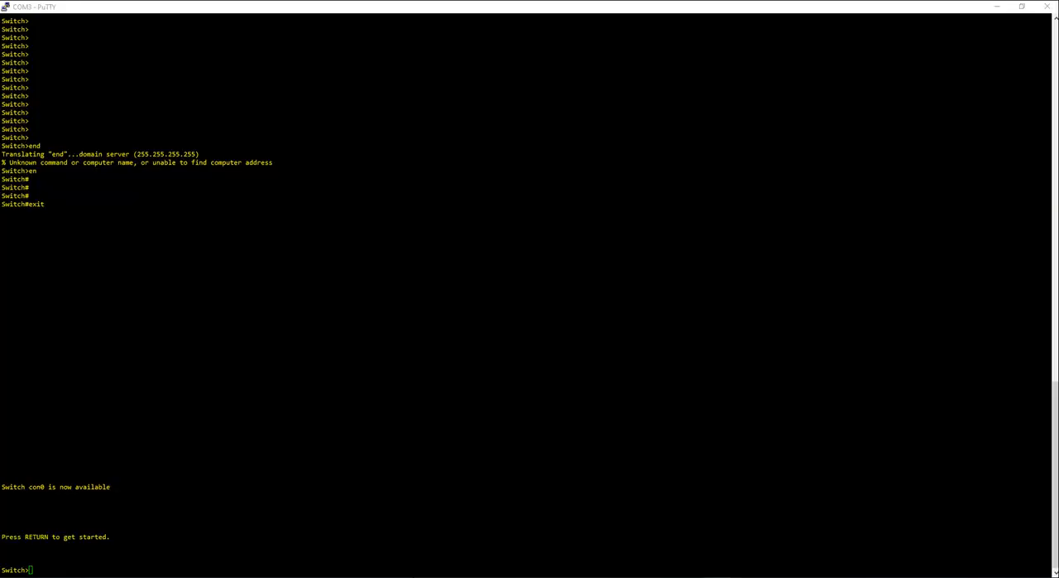
# - Enter privileged mode with 'en' and list the switch's VLANs with 'sh vlan', paging through the output
pyautogui.write('en')
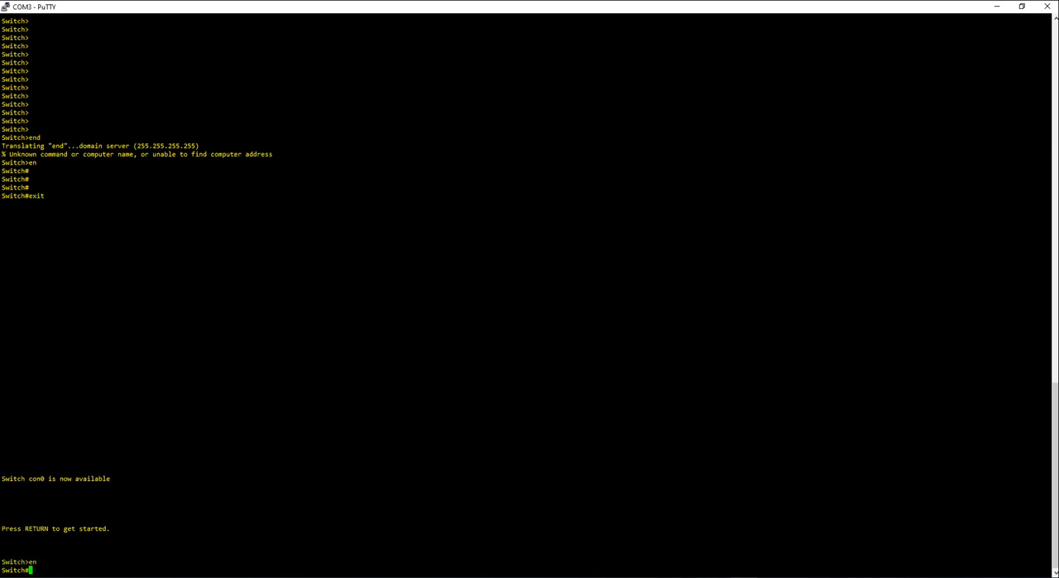
pyautogui.write('sh')
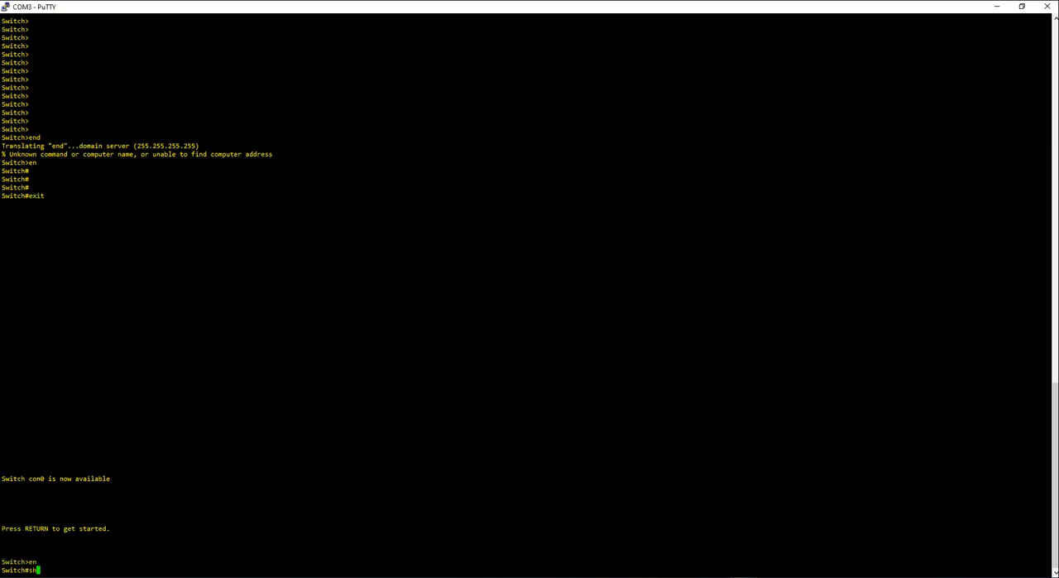
pyautogui.write('sh vlan')
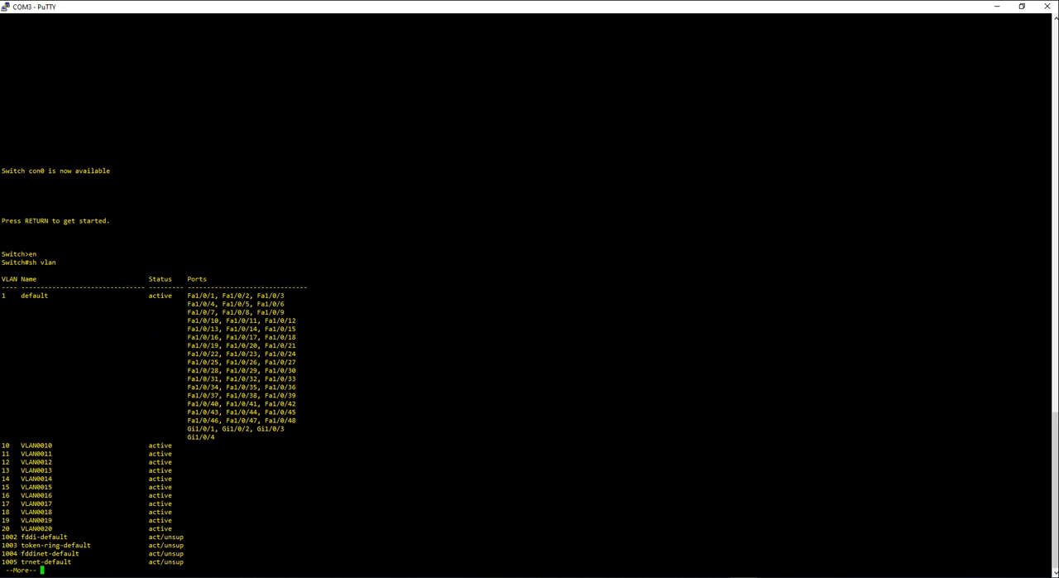
pyautogui.press('space')
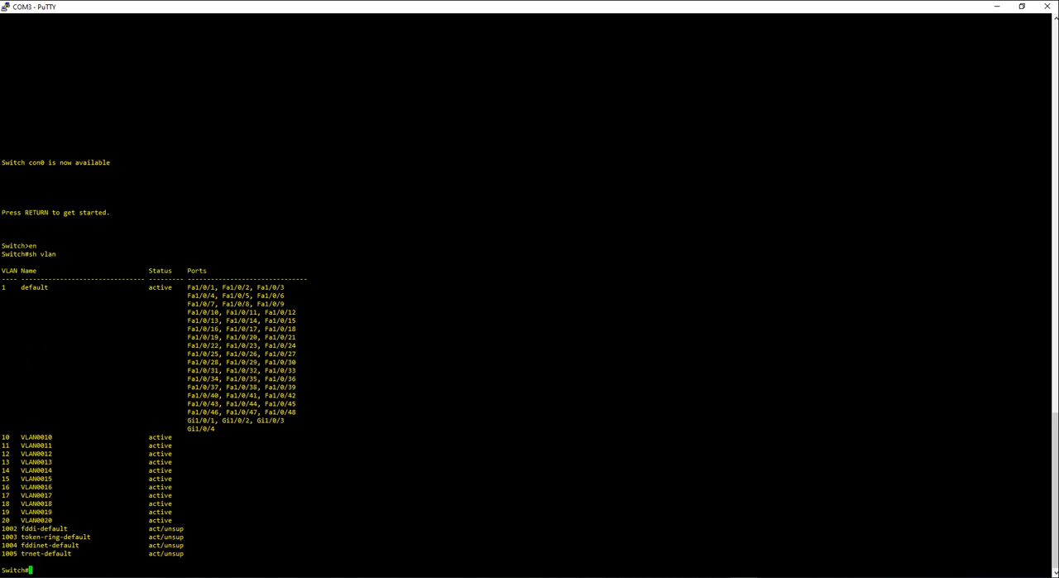
# - List every port's status with 'sh int status', paging through all interfaces
pyautogui.write('sh int status')
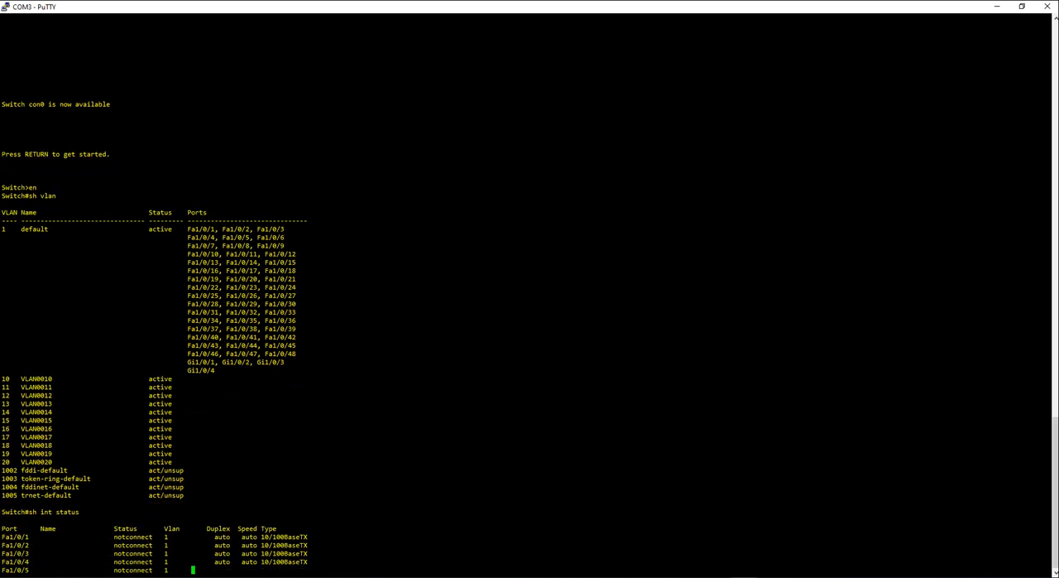
pyautogui.scroll(-3)
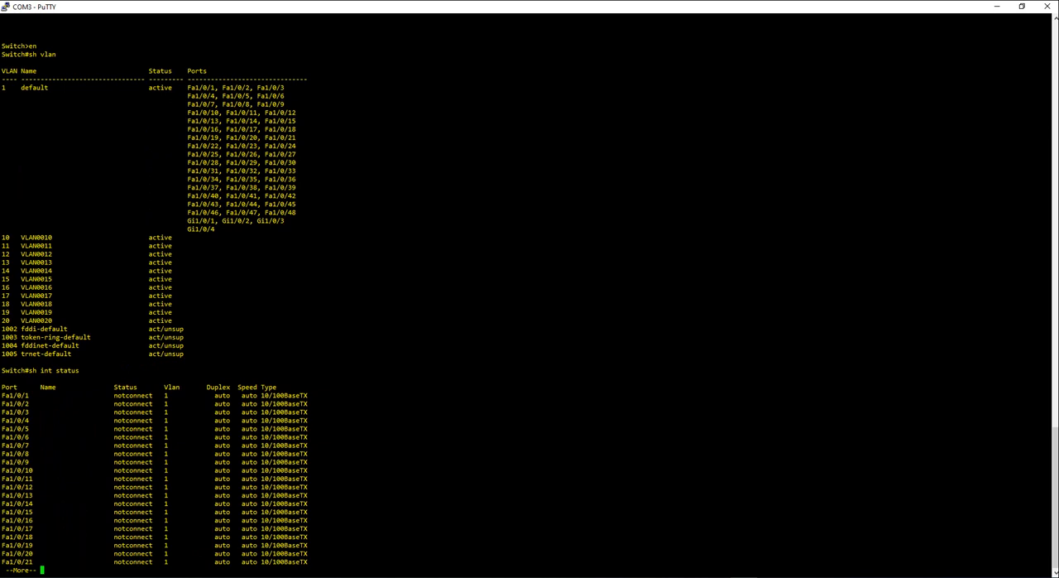
pyautogui.press('Space')
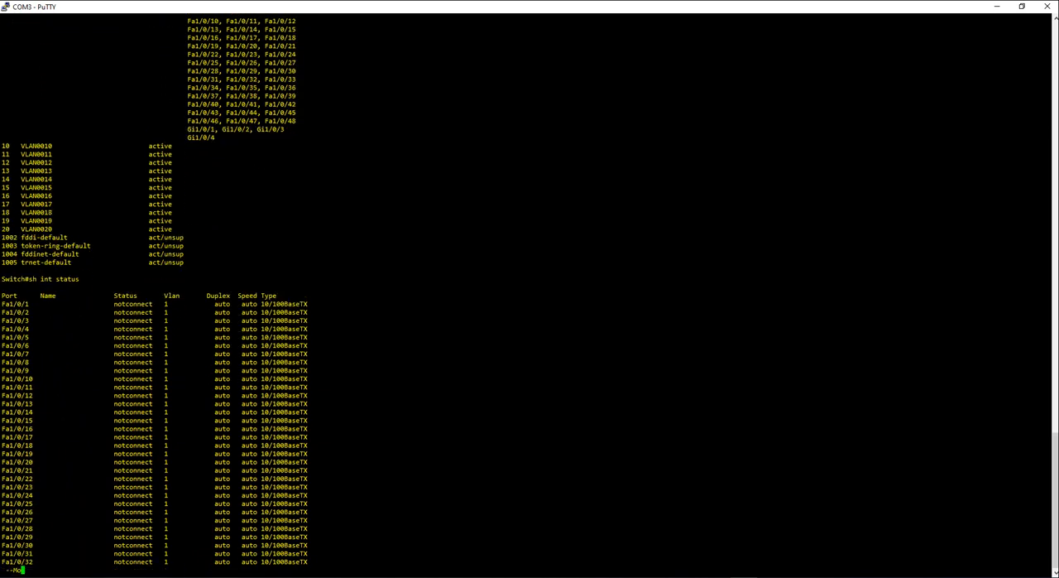
pyautogui.press('Space')
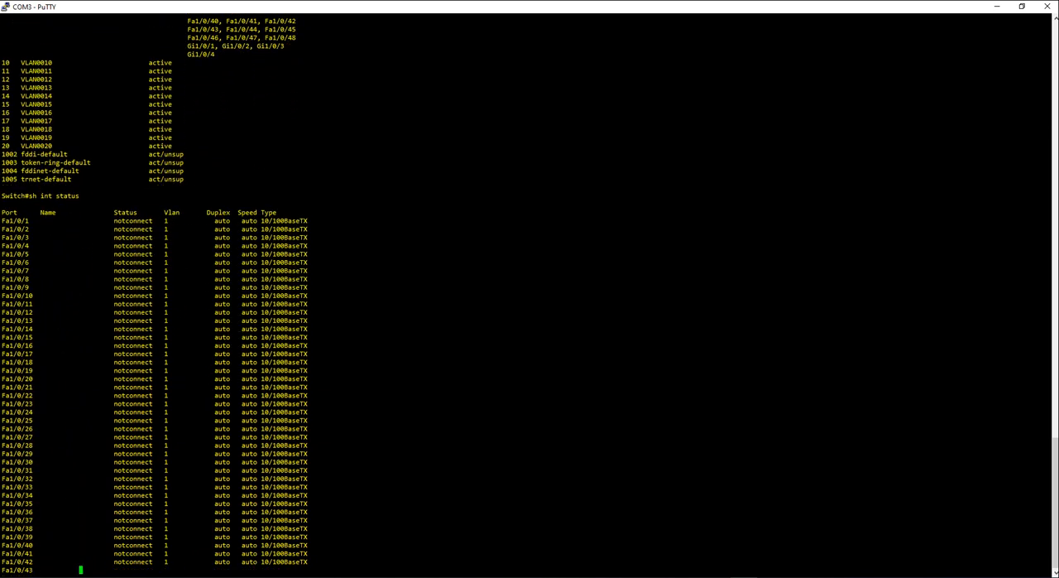
pyautogui.scroll(-3)
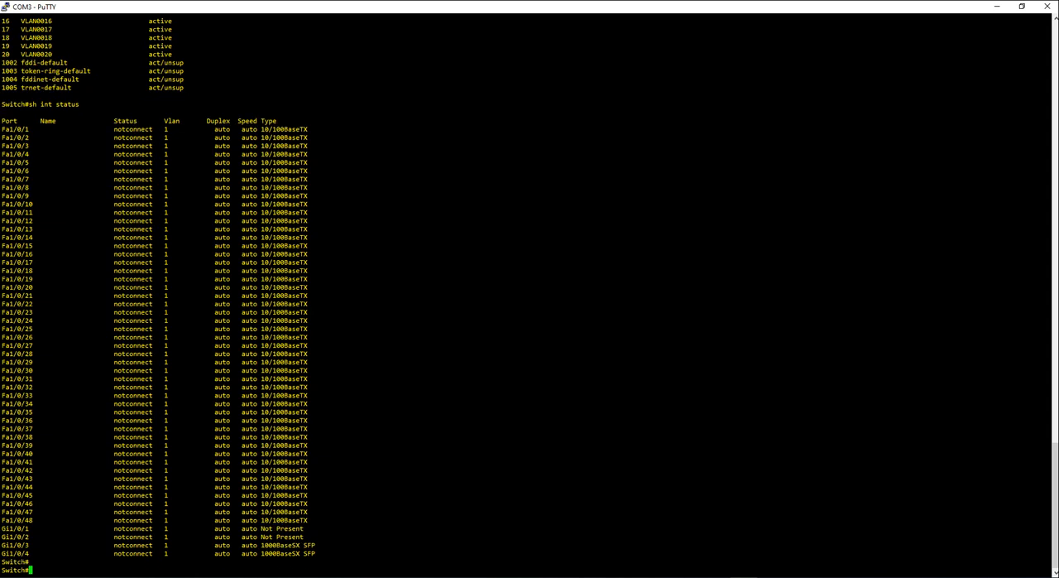
# - Enter configuration mode and start an interface range command covering fa1/0/1-5 and fa1/0/7-9
pyautogui.write('cont')
pyautogui.write('int range fa')
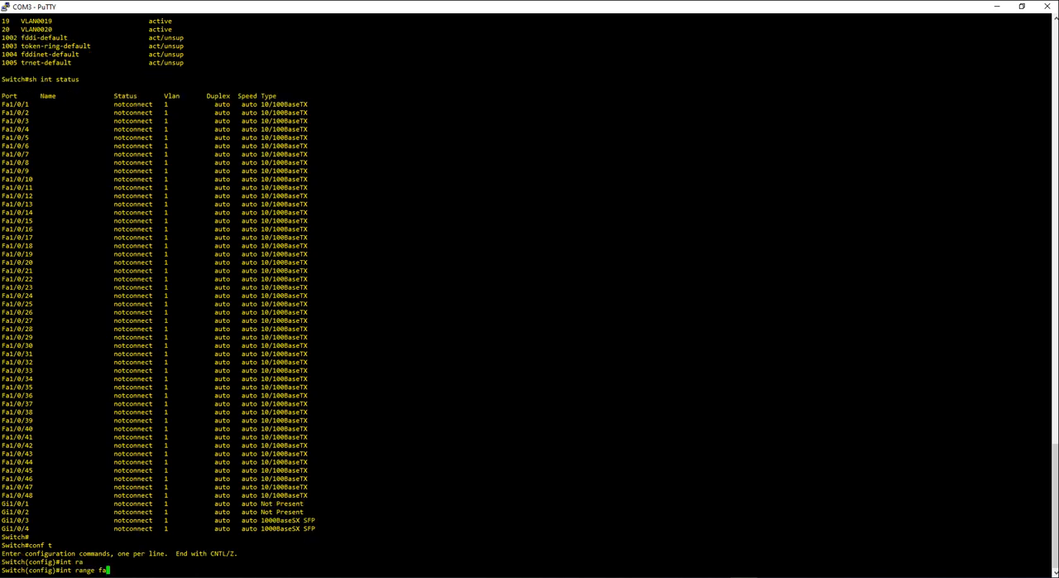
pyautogui.write('1/0/')
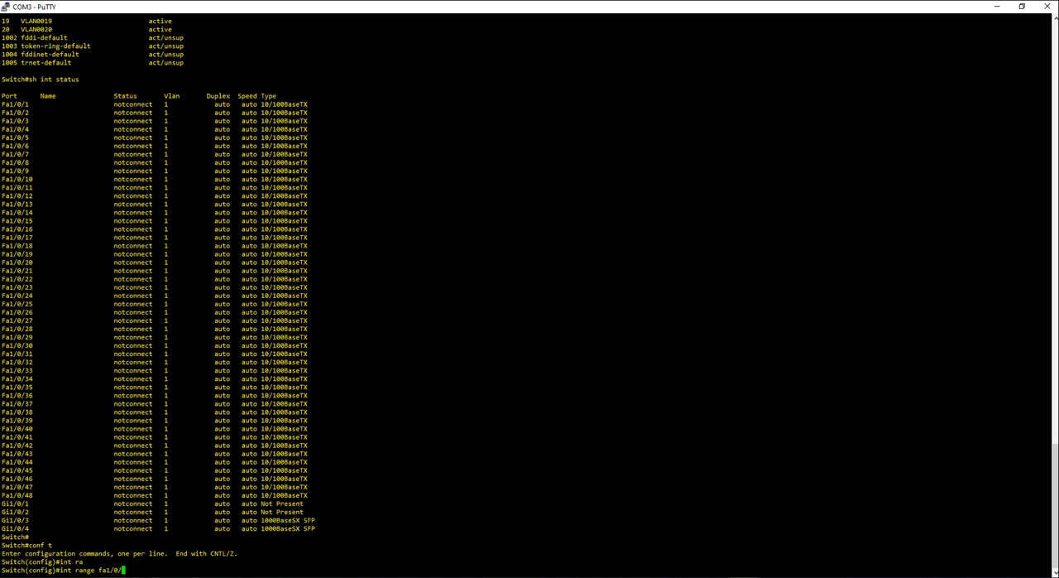
pyautogui.write('1-')
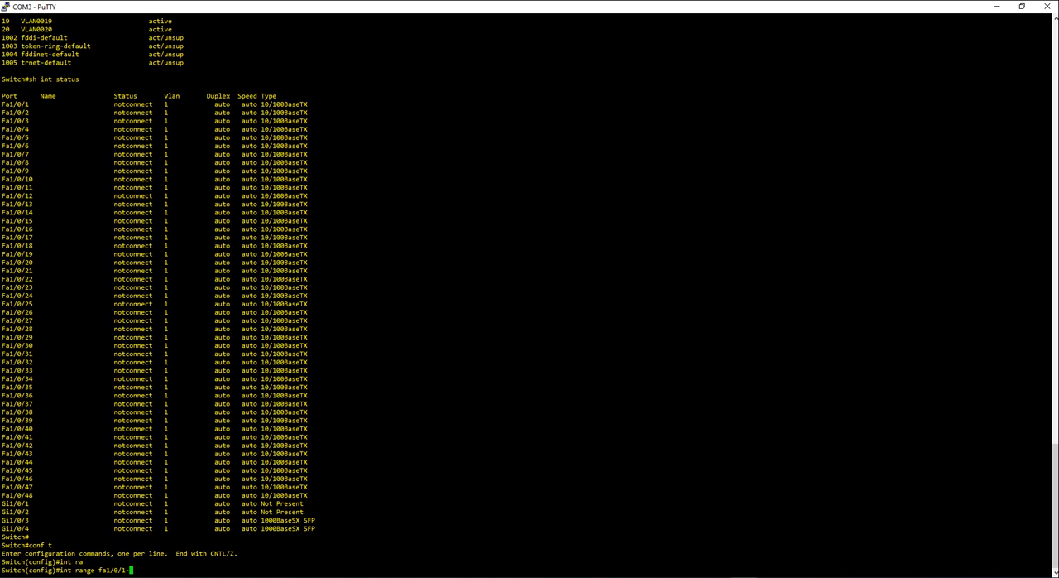
pyautogui.write('5')
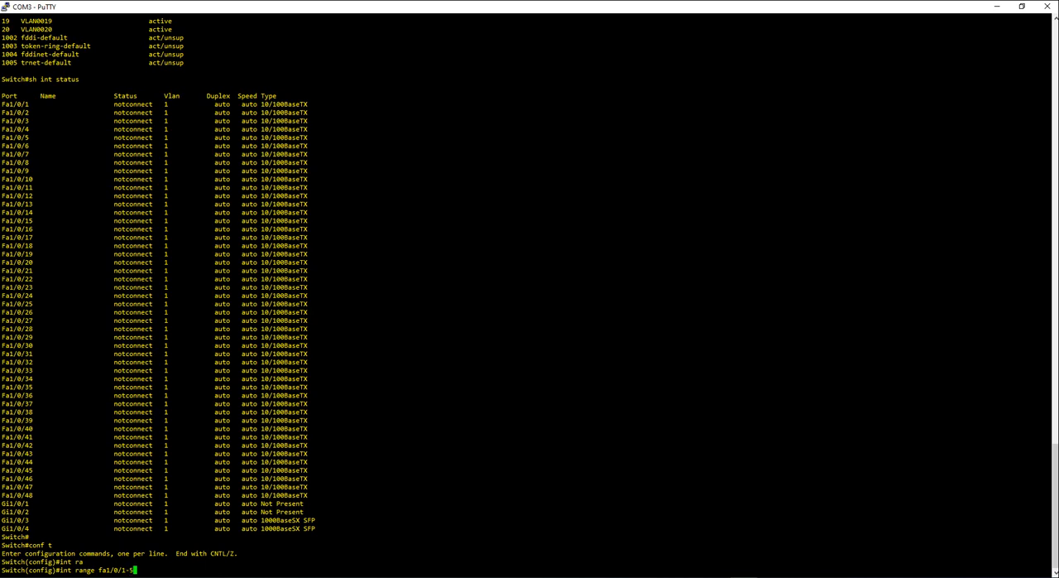
pyautogui.write(',fa1/')
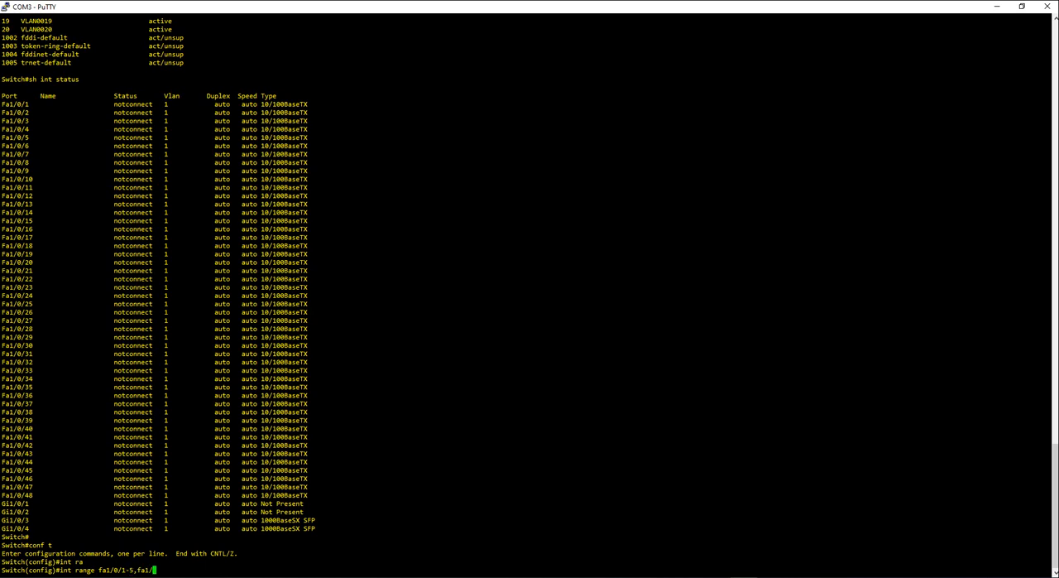
pyautogui.write('0/')
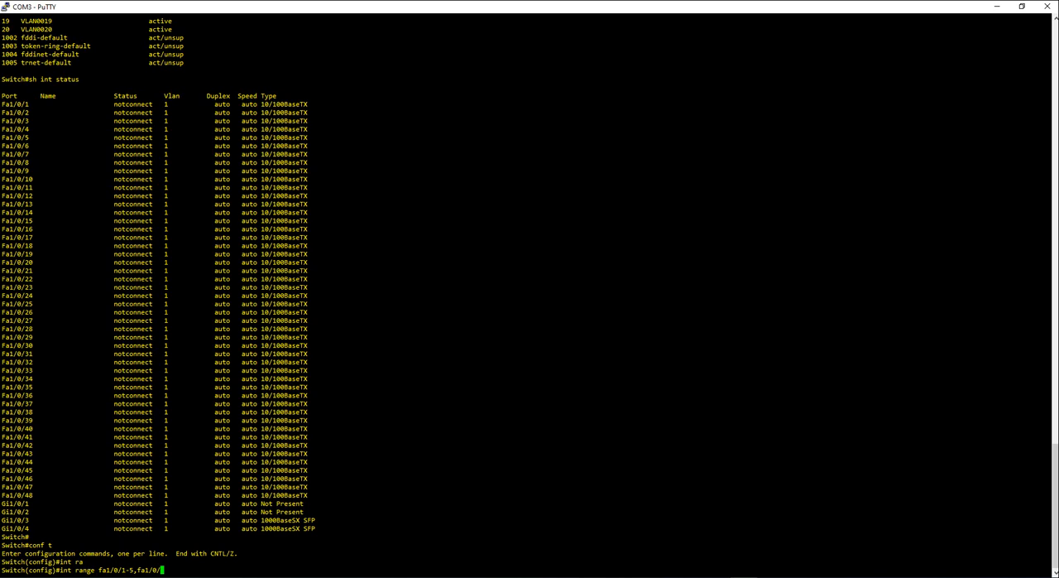
pyautogui.write('7-')
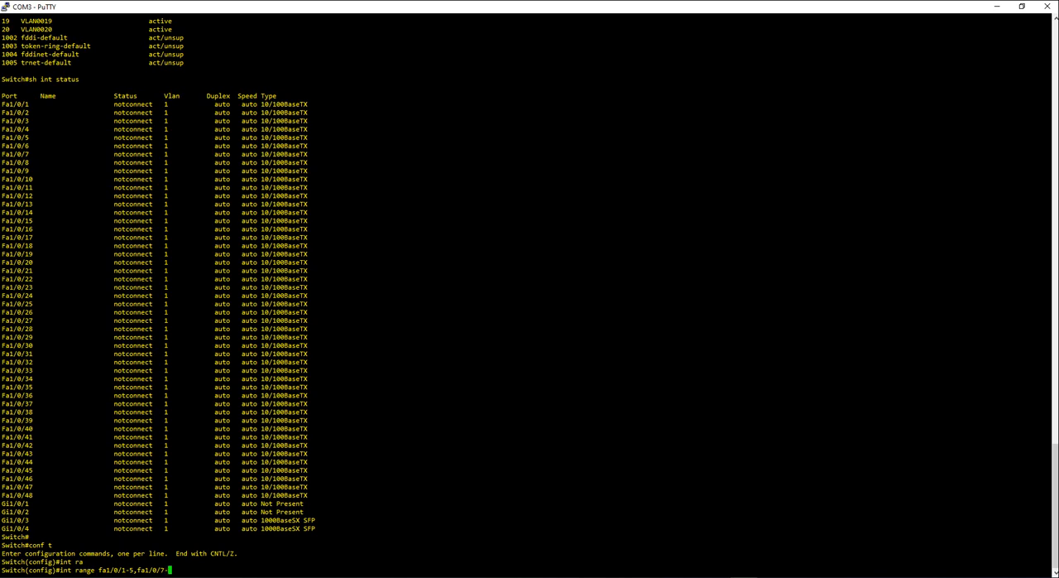
pyautogui.write('-9,')
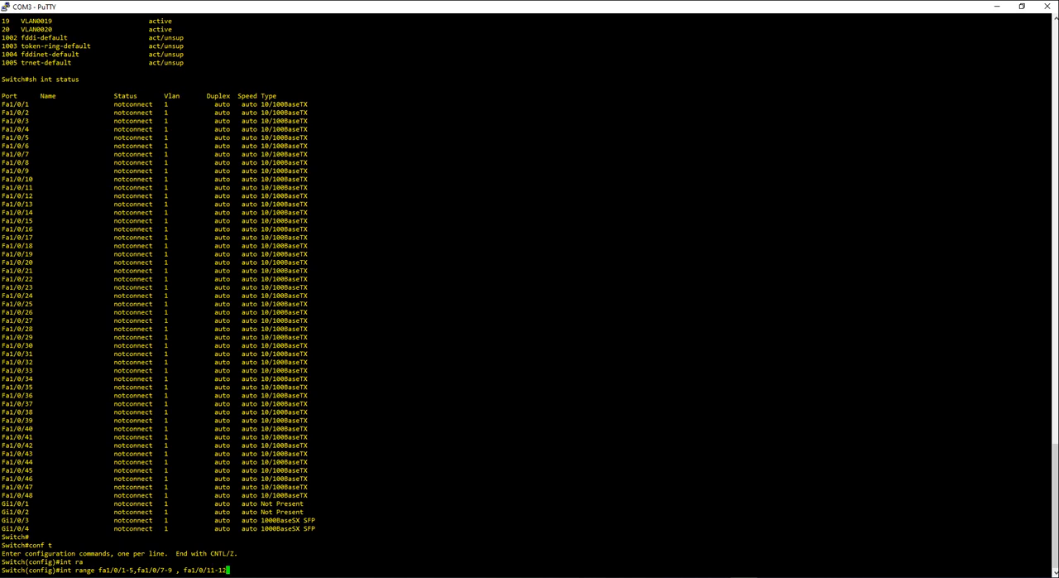
# - Extend the range with further blocks up to fa1/0/14-15, which the switch rejects as invalid input
pyautogui.write(',')
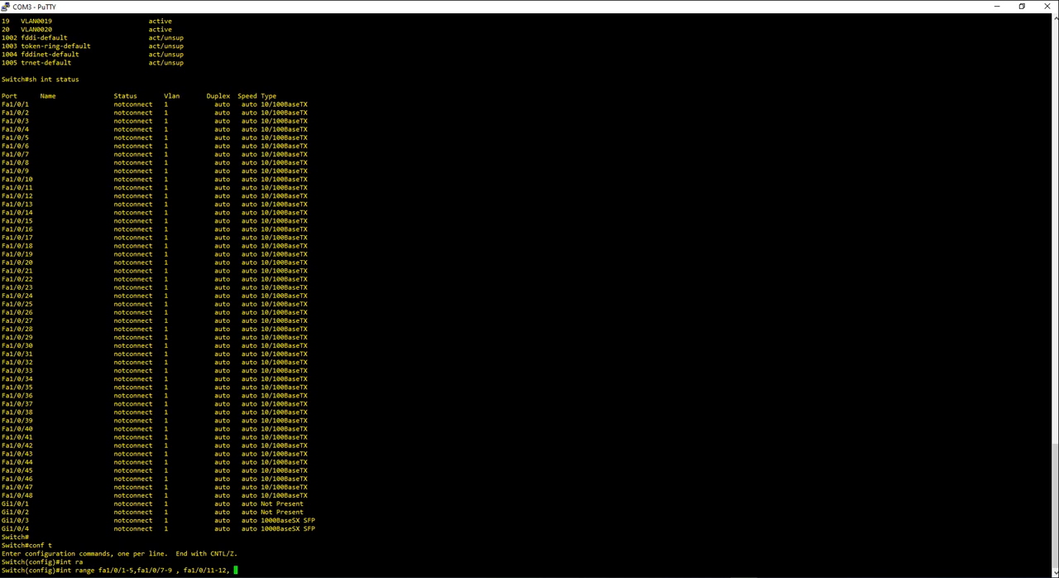
pyautogui.write('fa1/0/')
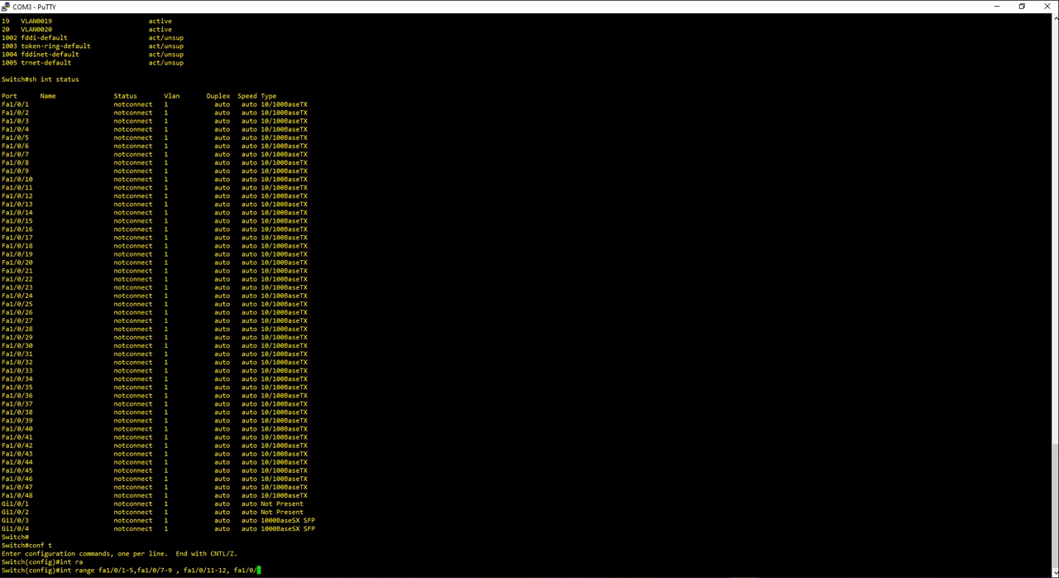
pyautogui.write('14-15 ,')
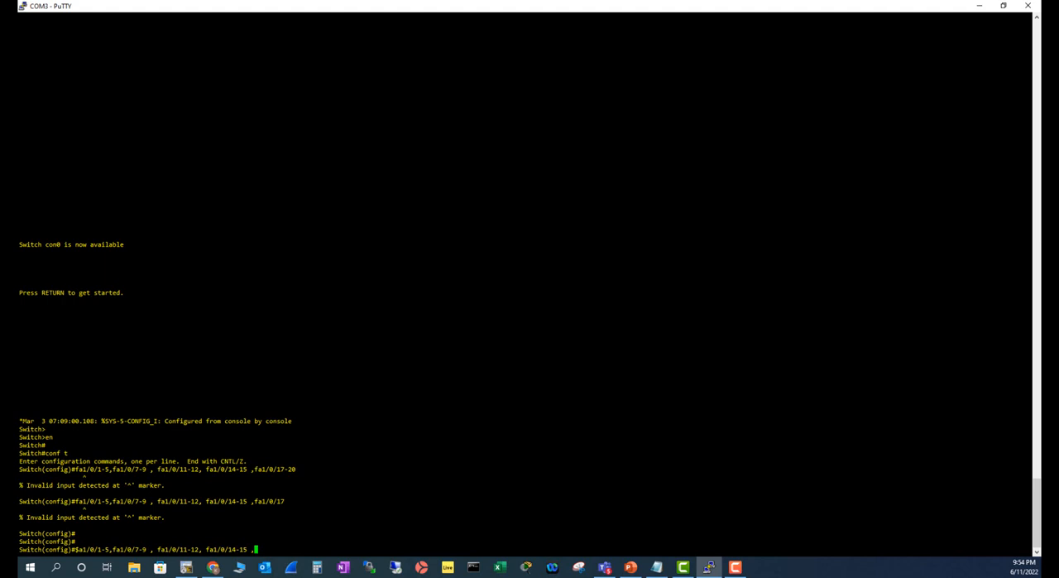
# - Retype the 'int range fa1/0/...' command with corrected multi-block port list syntax
pyautogui.write('fa1/0/17-20')
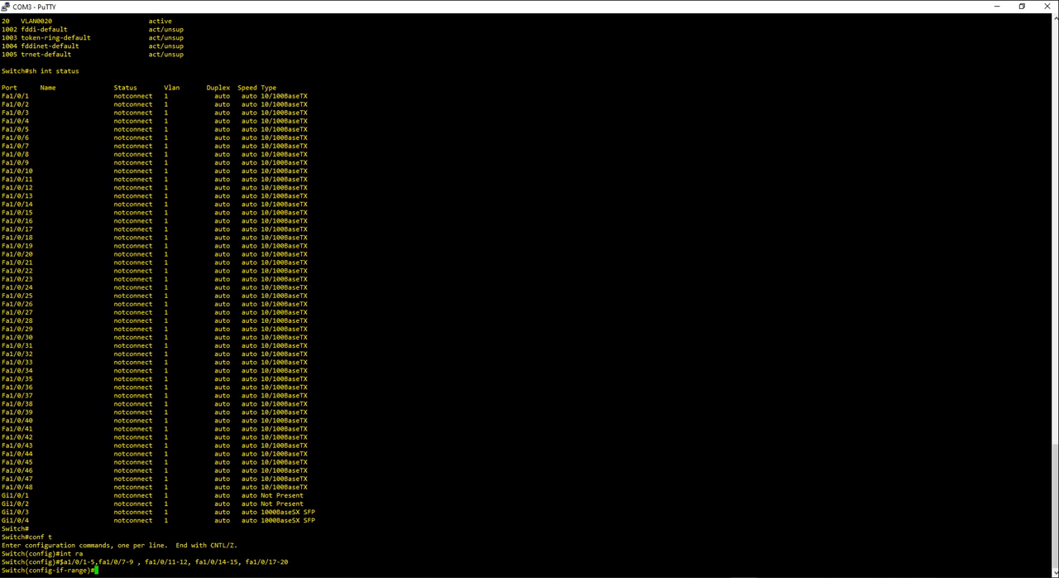
# - Assign the selected interface range to access VLAN 10 with 'switchport access vlan 10'
pyautogui.write('swa')
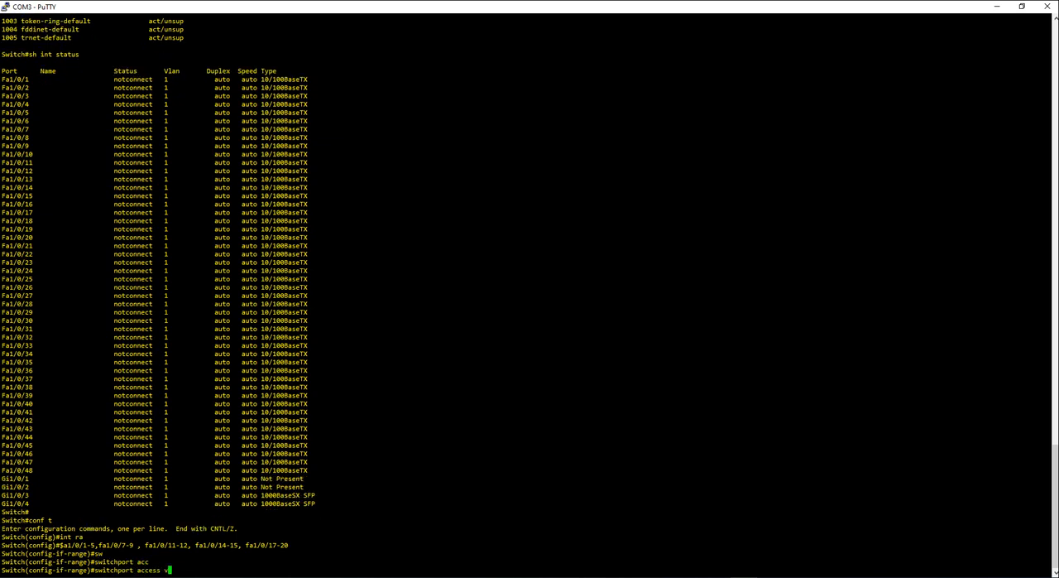
pyautogui.write('lan 10')
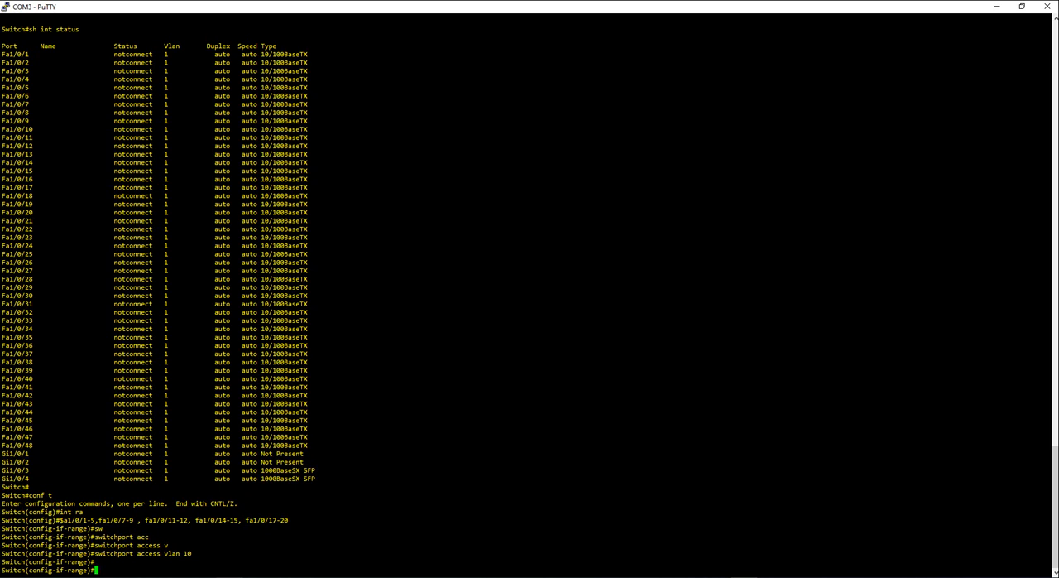
# - Select interface range Fa1/0/21-27 and assign those ports to access VLAN 20
pyautogui.write('switchport access vlan 10')
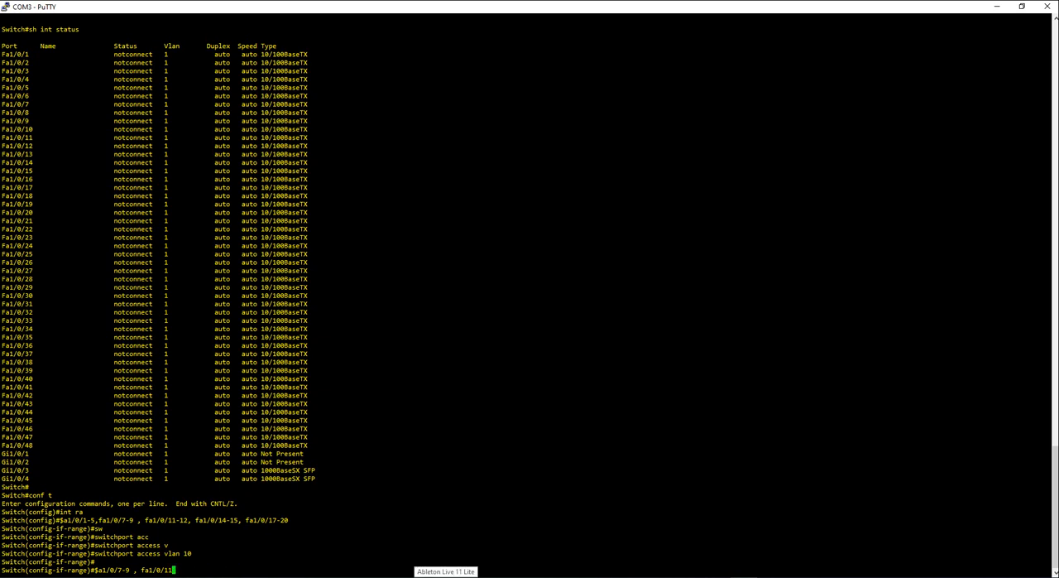
pyautogui.press('BackSpace')
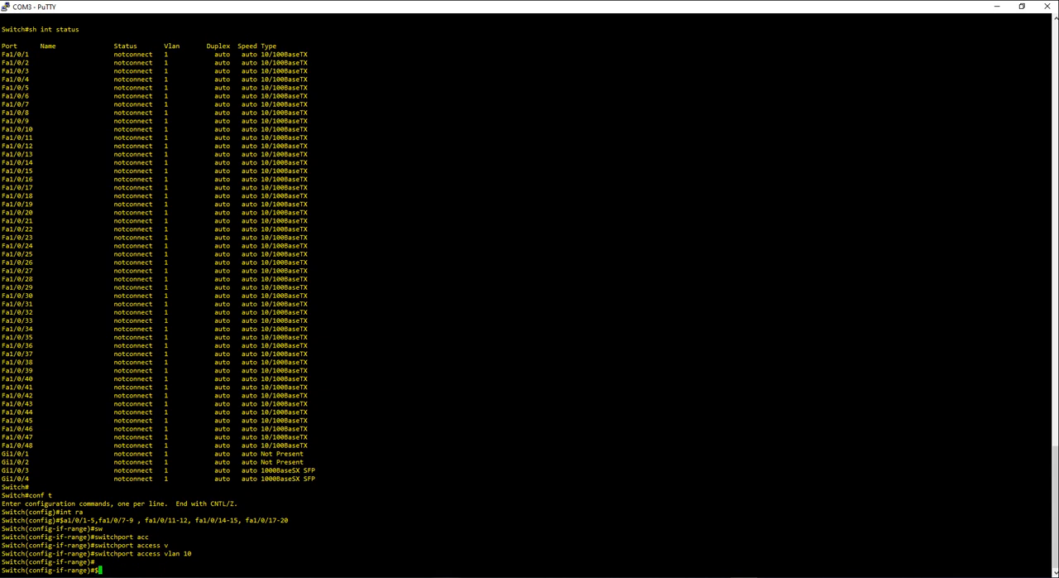
pyautogui.write('$a1/0/1-5,')
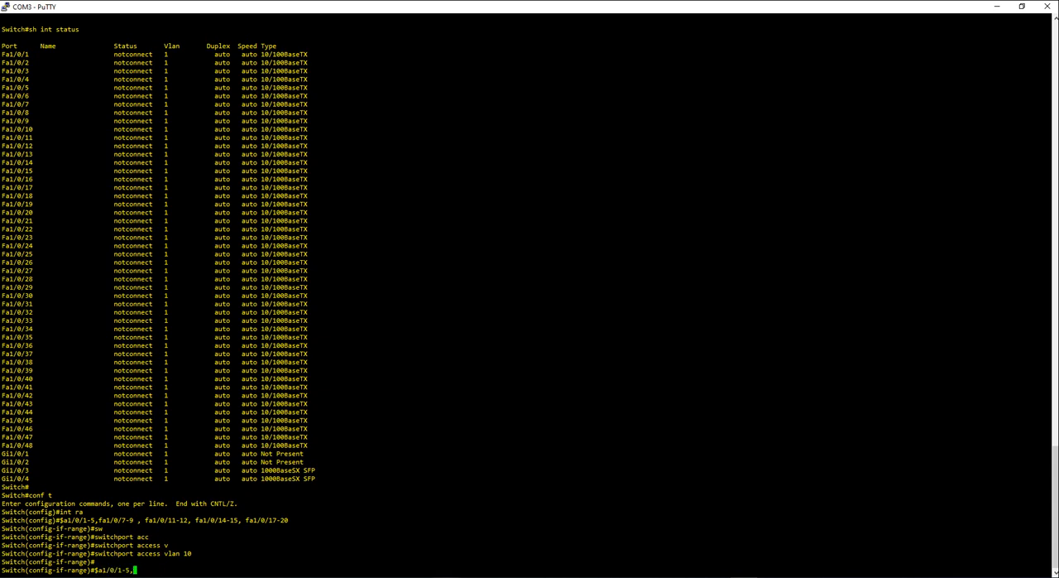
pyautogui.press('BackSpace')
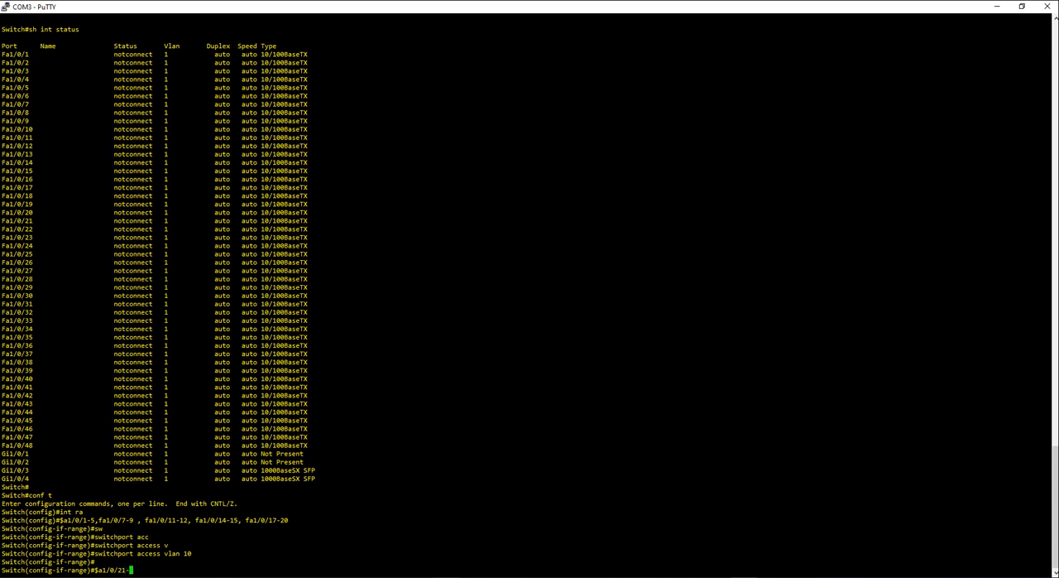
pyautogui.write('27')
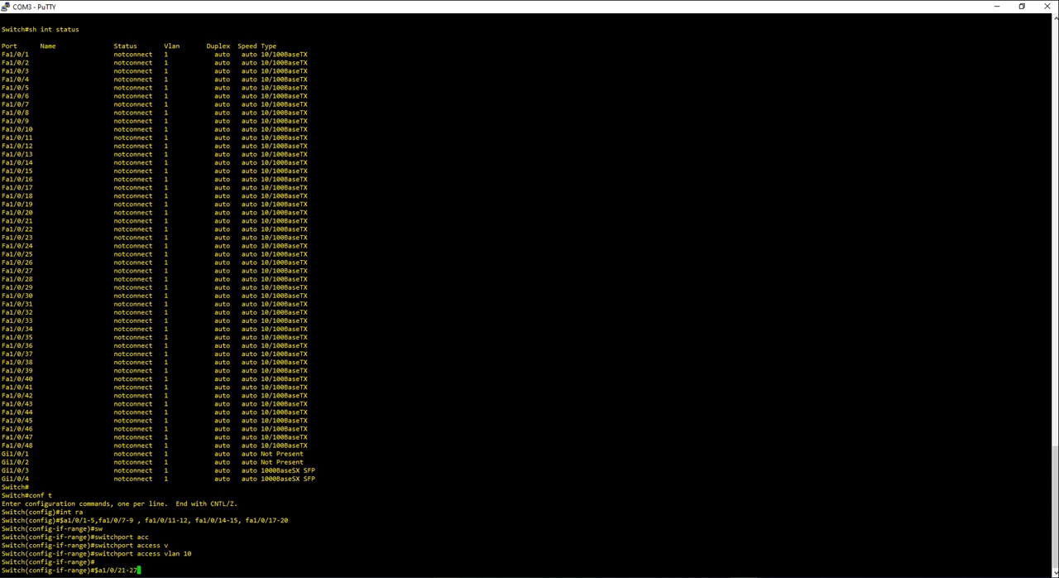
pyautogui.write('switchport access vlan 10')
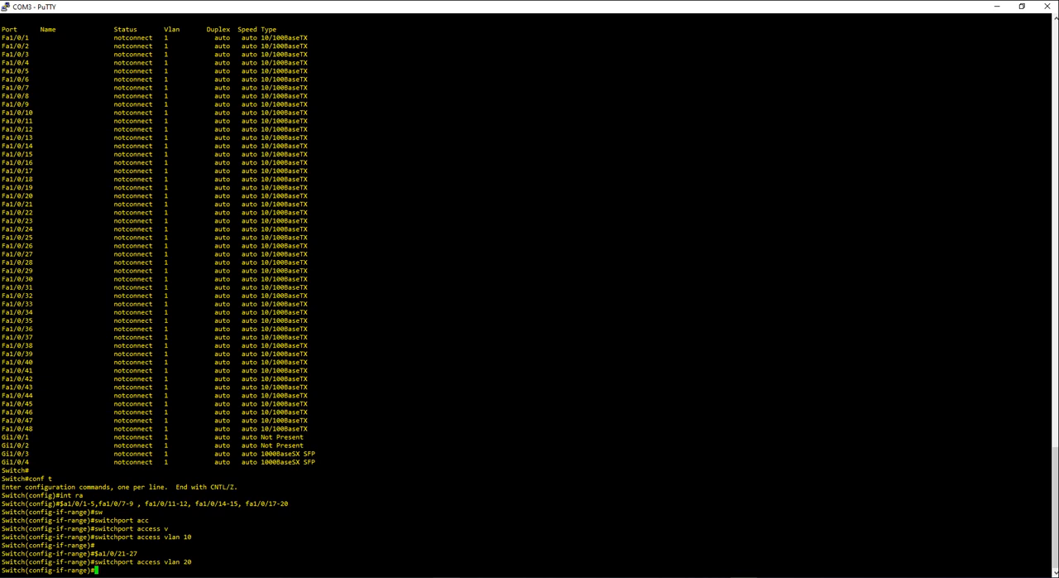
# - Select ports with abbreviated names using 'int range f1/0/1-5,f1/0/7-10'
pyautogui.write('int range fa1/0/21-27')
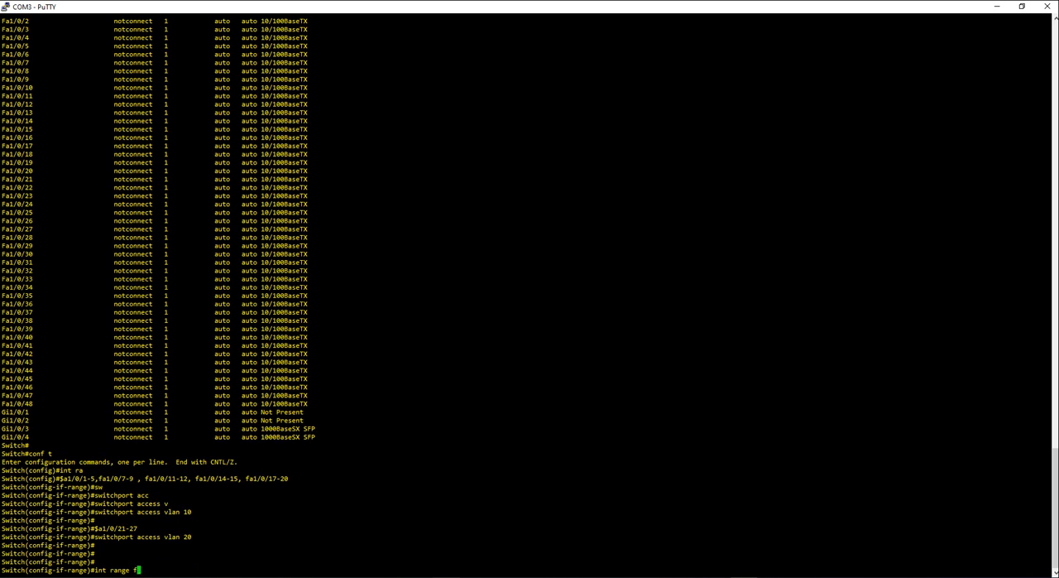
pyautogui.write('a')
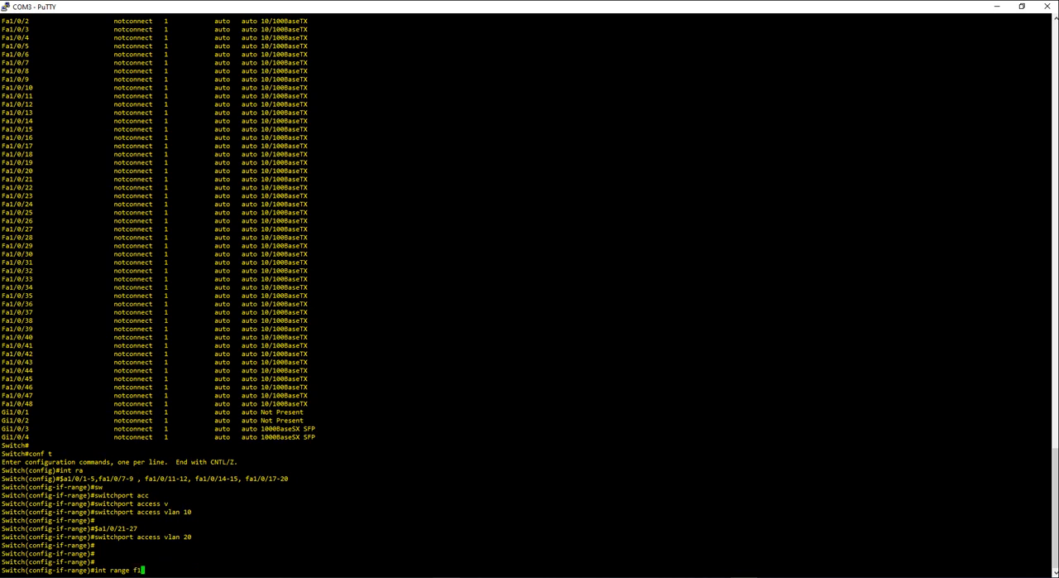
pyautogui.write('/0/1')
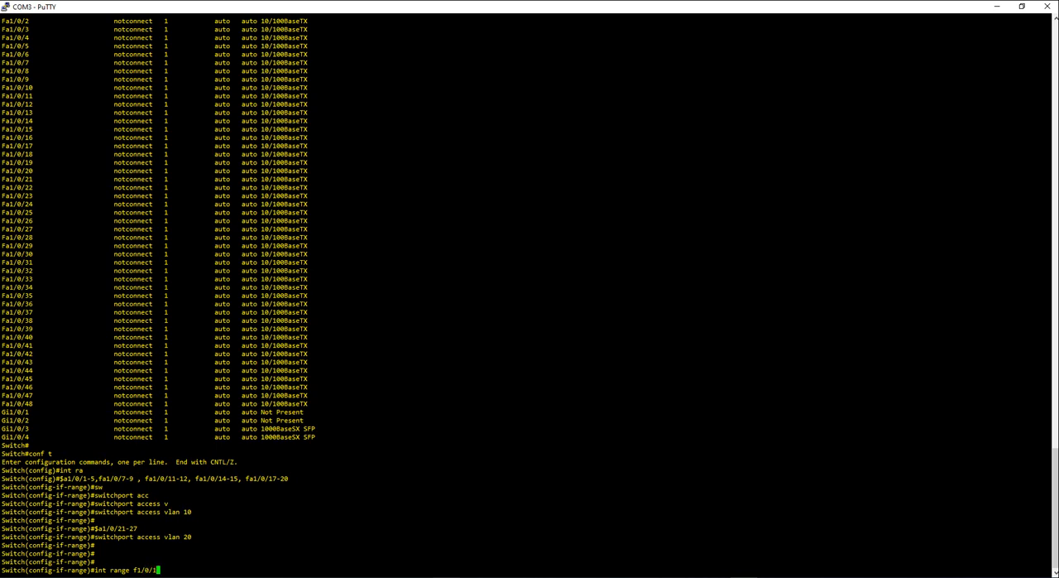
pyautogui.write(',f')
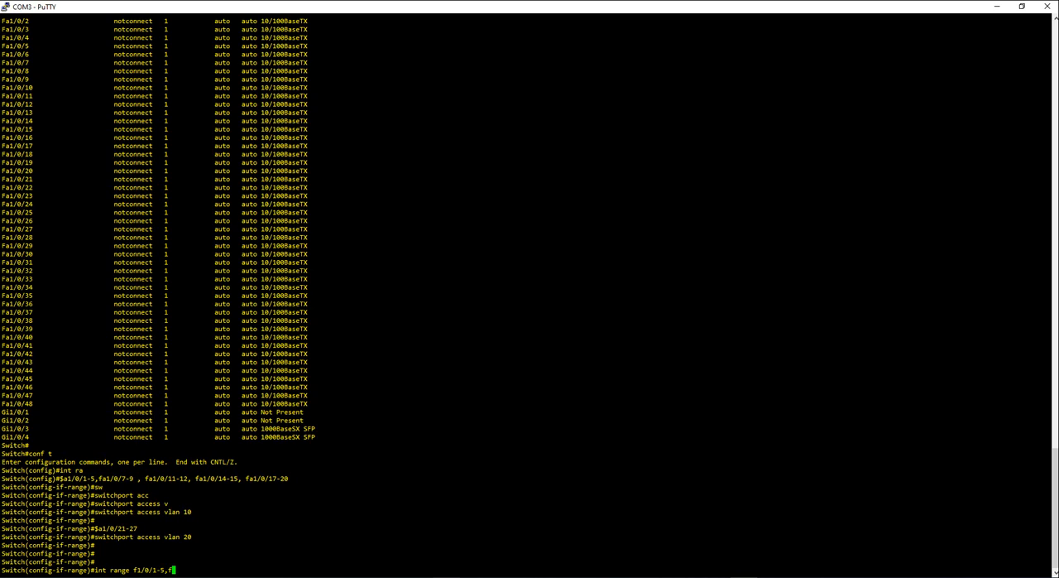
pyautogui.write('1/0/')
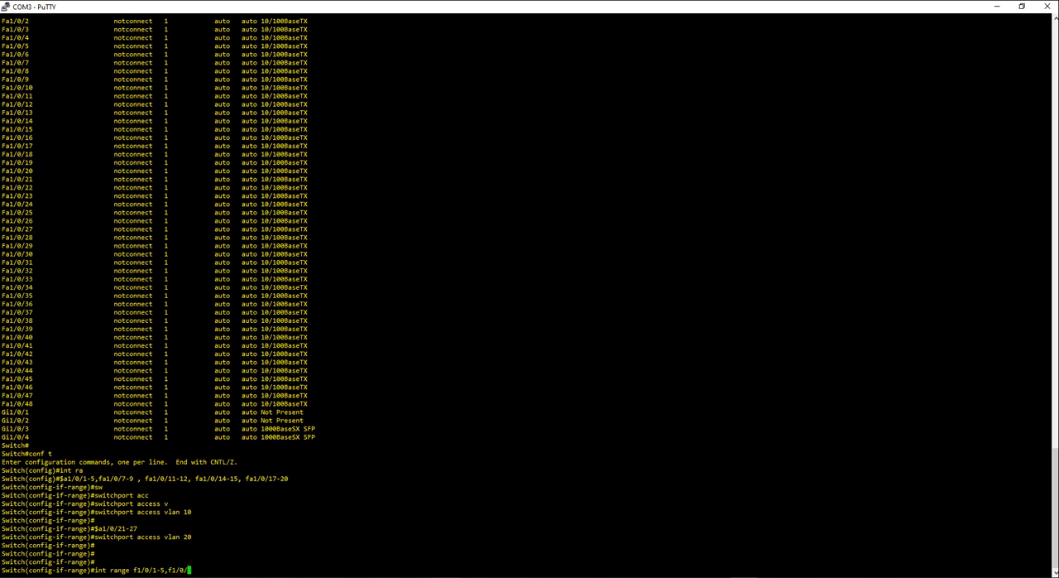
pyautogui.write('7-10')
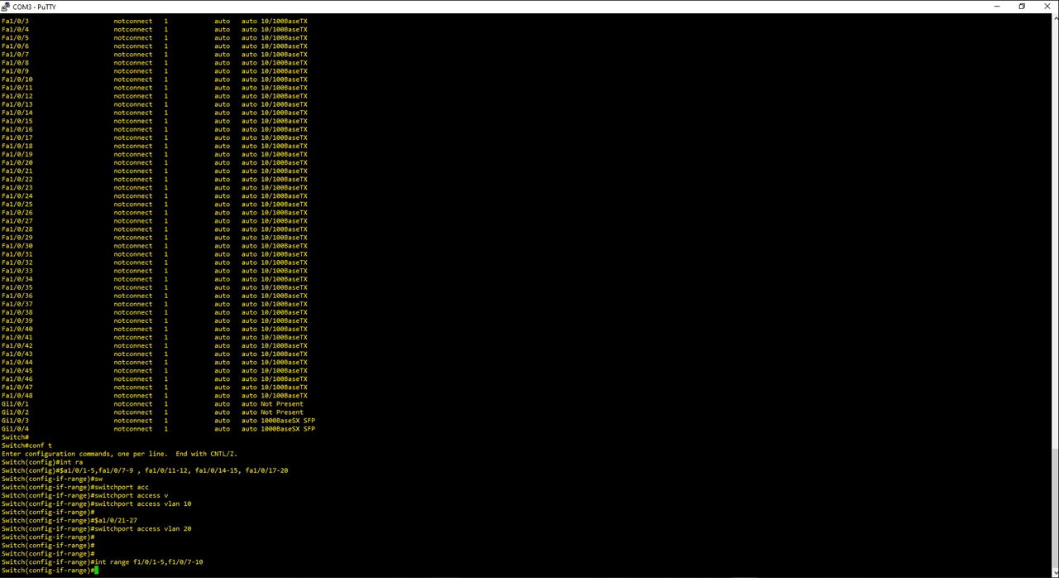
# - Select ports again with full names using 'int range fastethernet1/0/1-6,fastethernet1/0/9-10'
pyautogui.write('int range f1/0/1-5,')
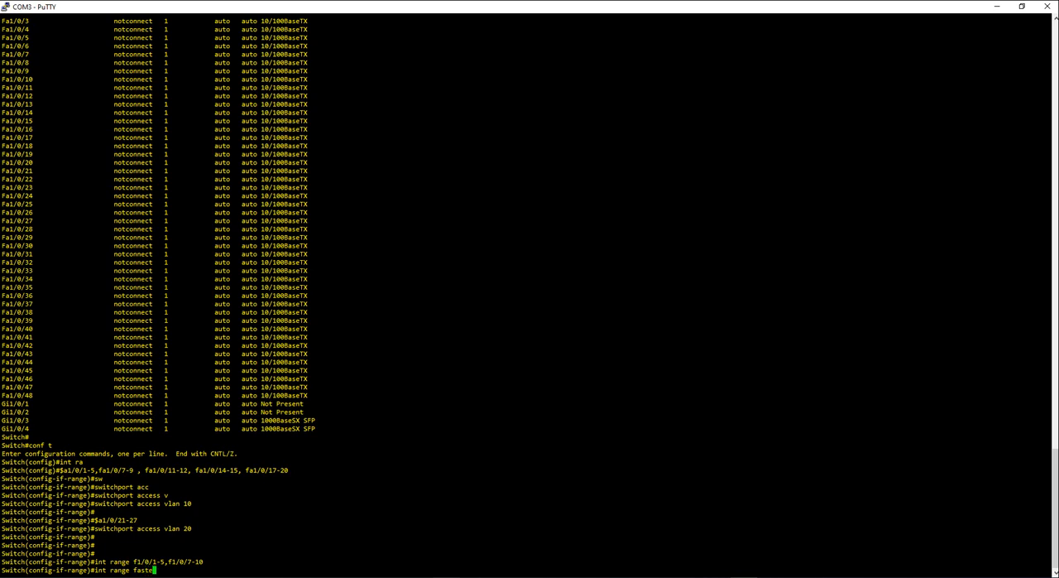
pyautogui.write('thernet')
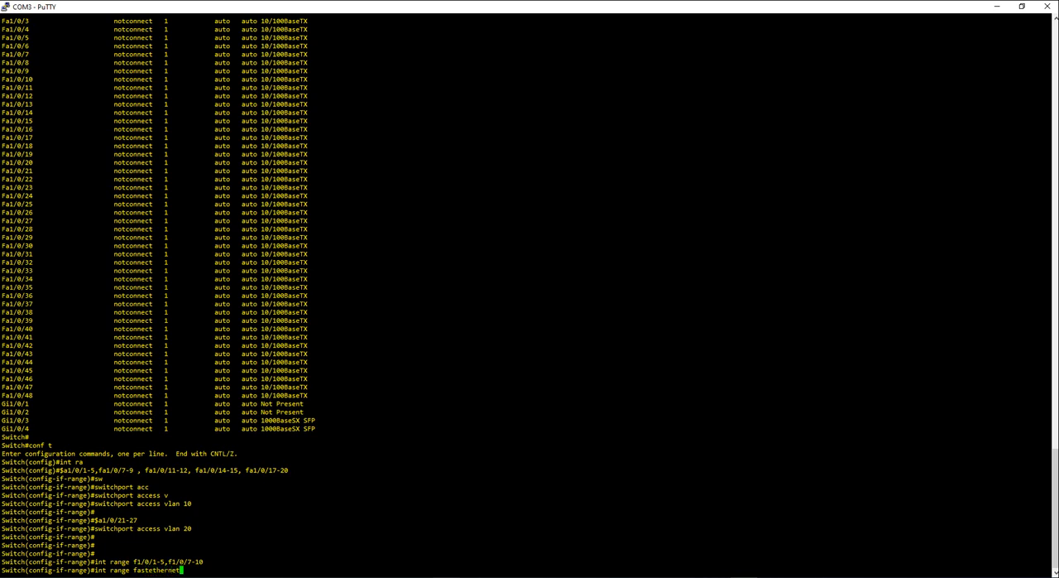
pyautogui.write('1/0/')
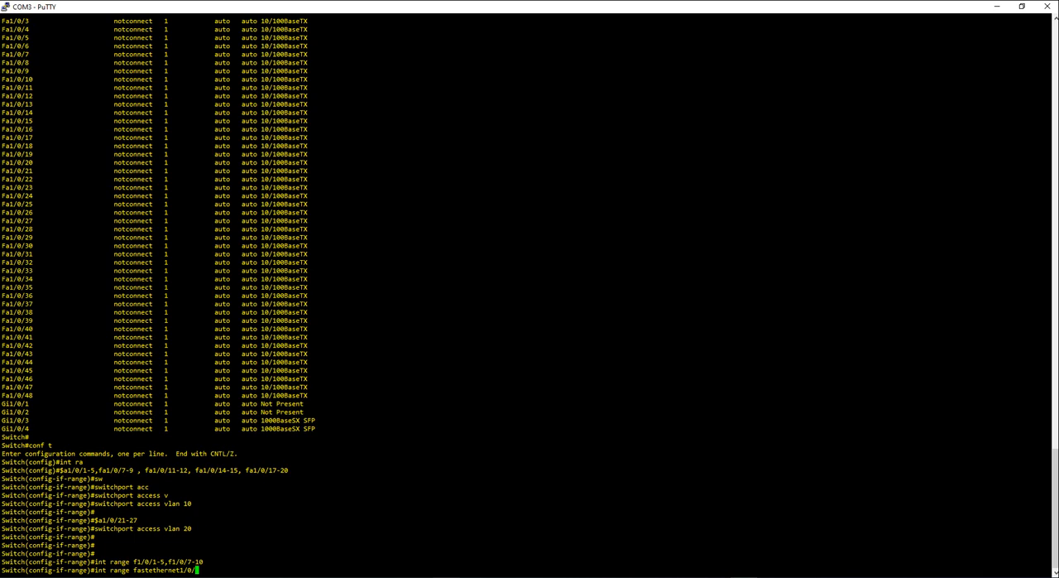
pyautogui.write('-6,fastethernet')
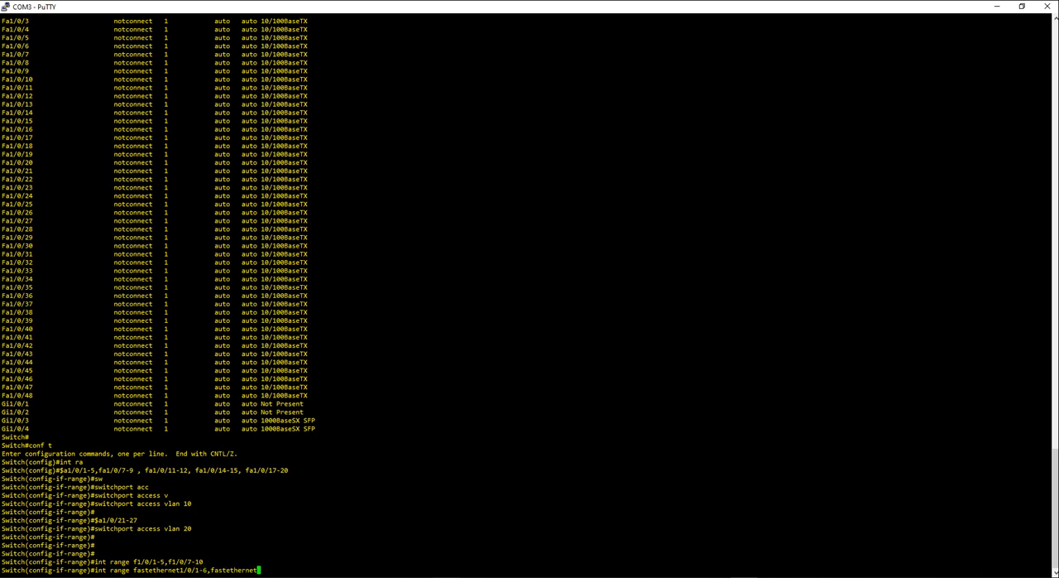
pyautogui.write('/')
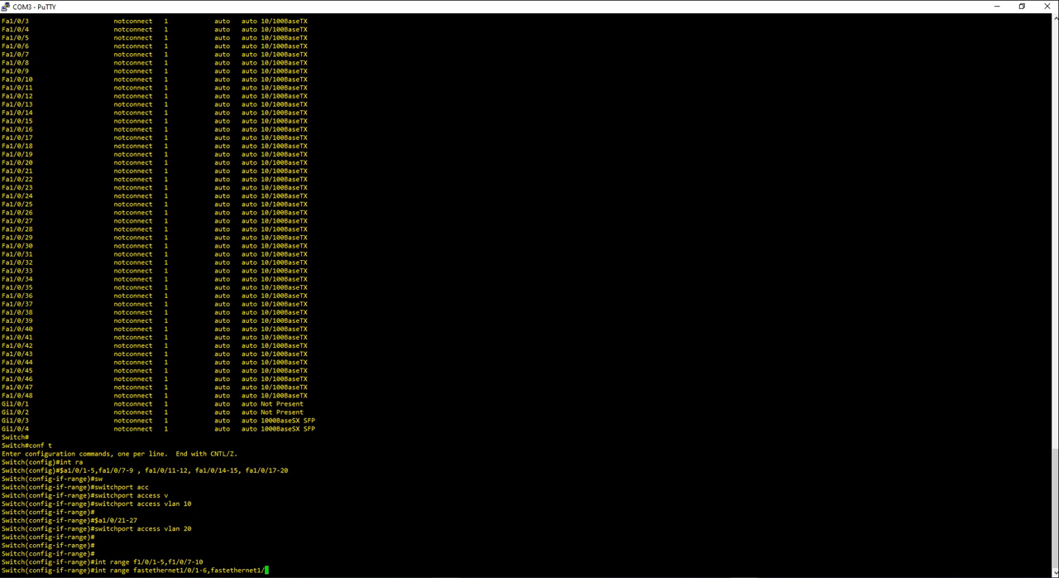
pyautogui.write('9-10')
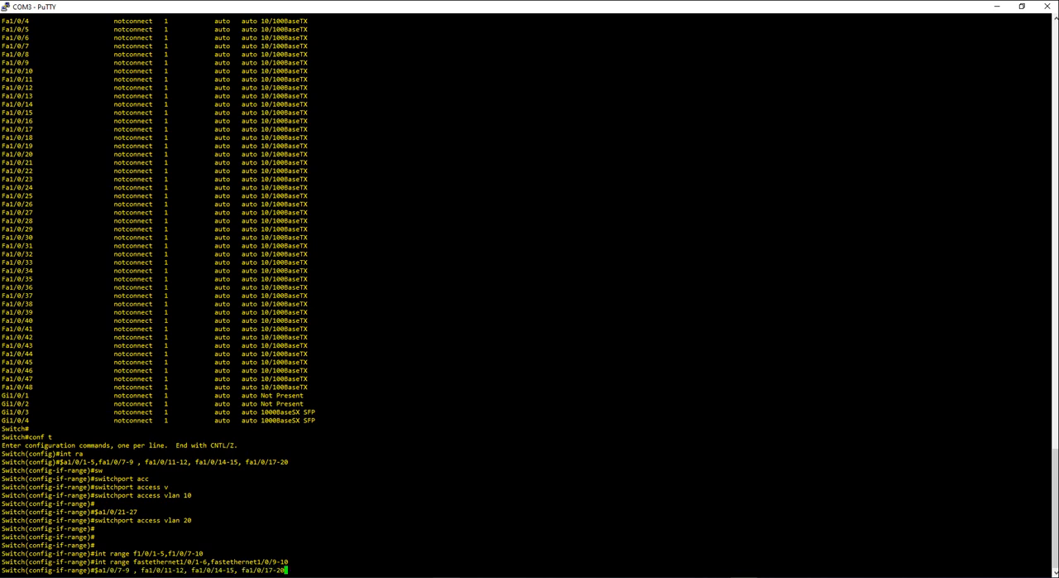
# - Recall the multi-range and fastethernet1/0/1-6,9-10 range commands and assign access VLAN 20
pyautogui.press('BackSpace')
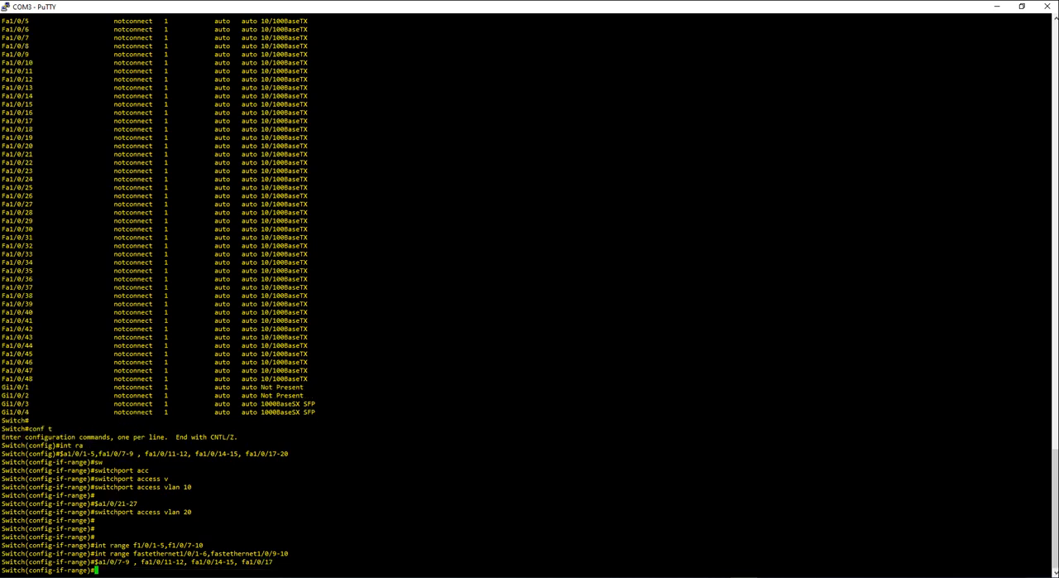
pyautogui.write('int range fastethernet1/0/1-6,fastethernet1/0/9-10')
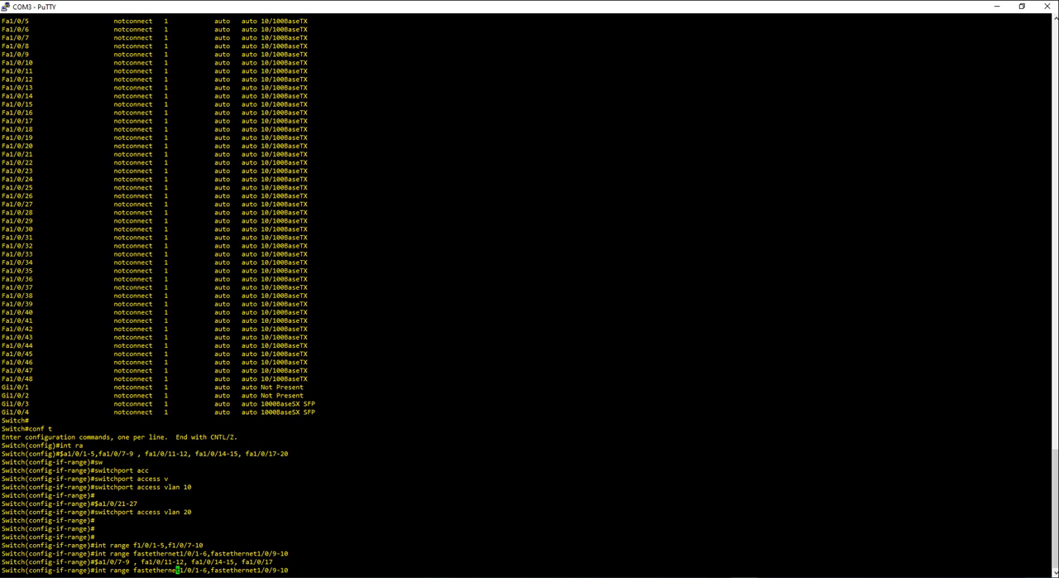
pyautogui.write('switchport access vlan 20')
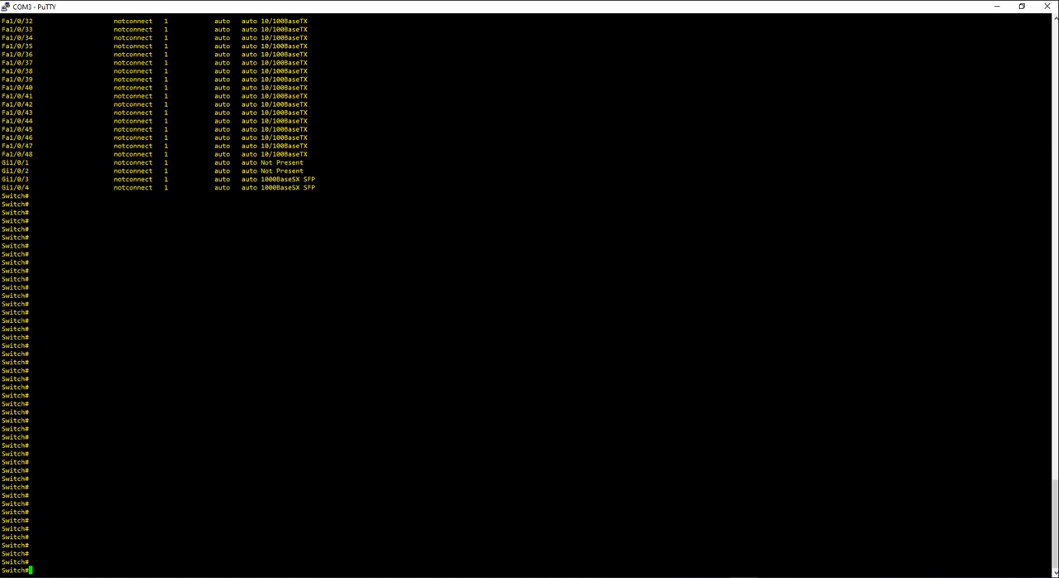
# - Enter configuration mode and select interfaces Gi1/0/3-4 as one range with 'int range g1/0/3-4'
pyautogui.write('conf t')
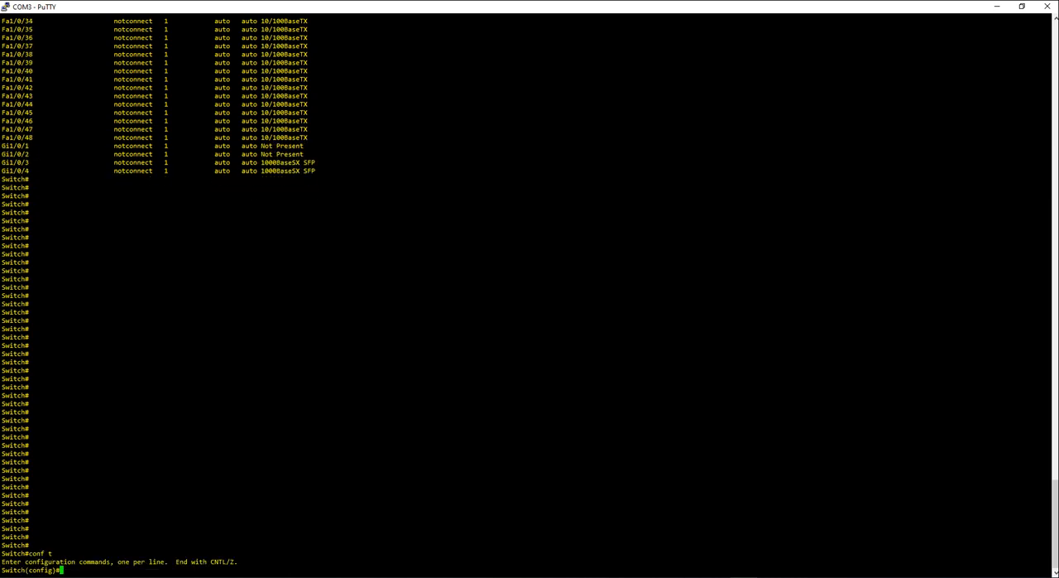
pyautogui.write('int range')
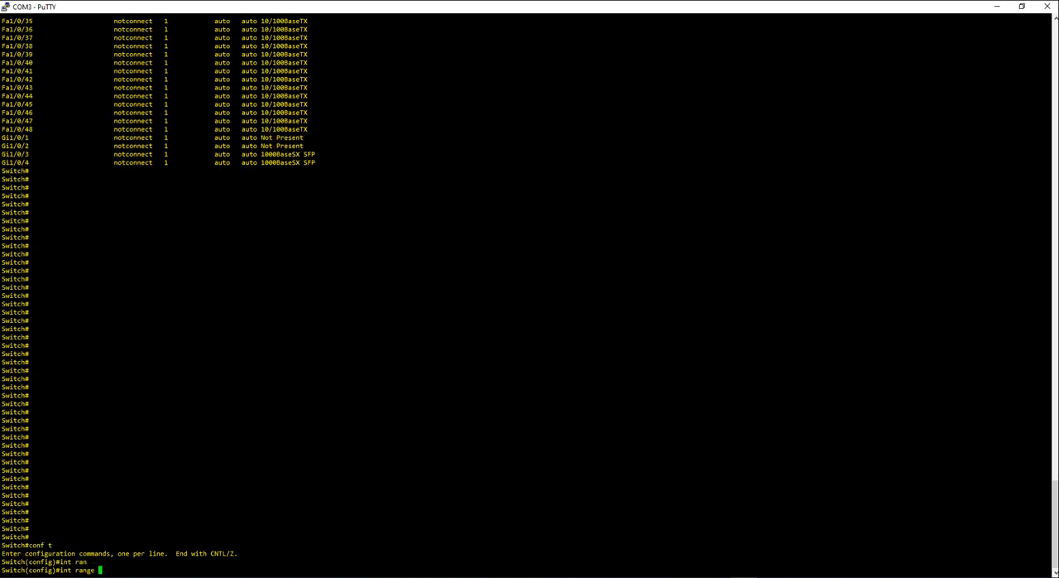
pyautogui.write('g1')
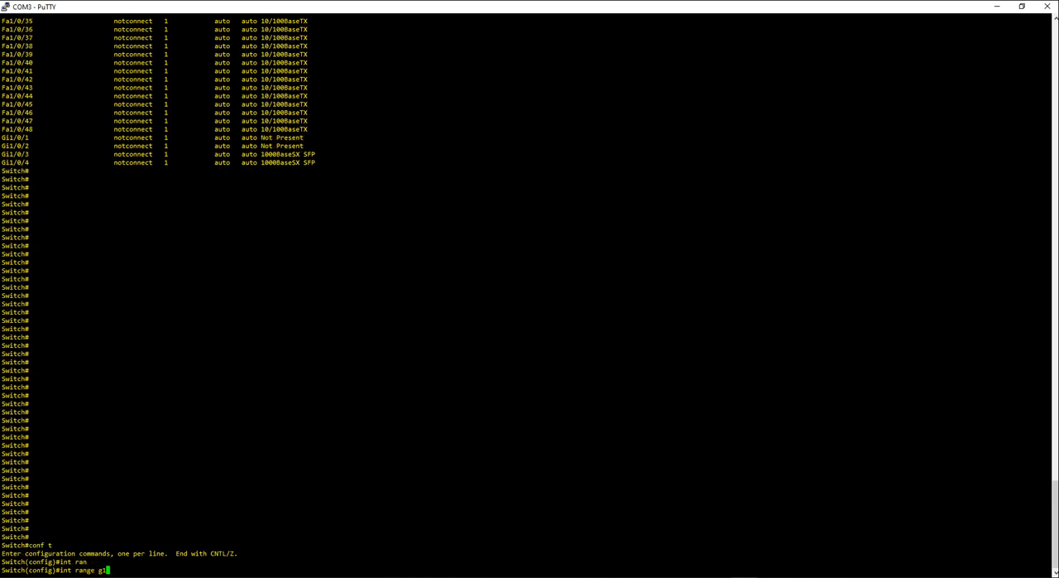
pyautogui.write('/0/')
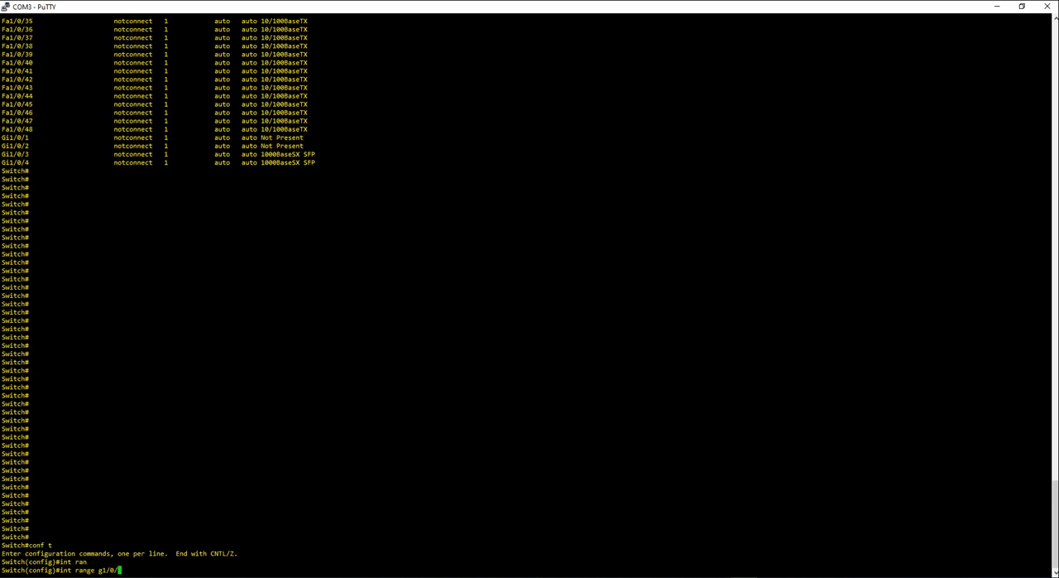
pyautogui.write('3-4')
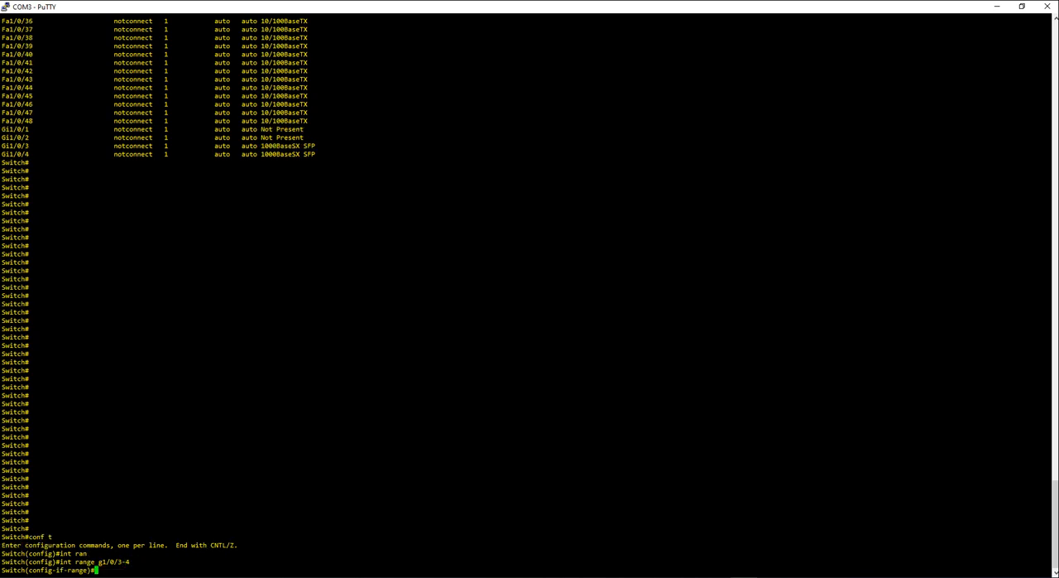
pyautogui.write('switchport')
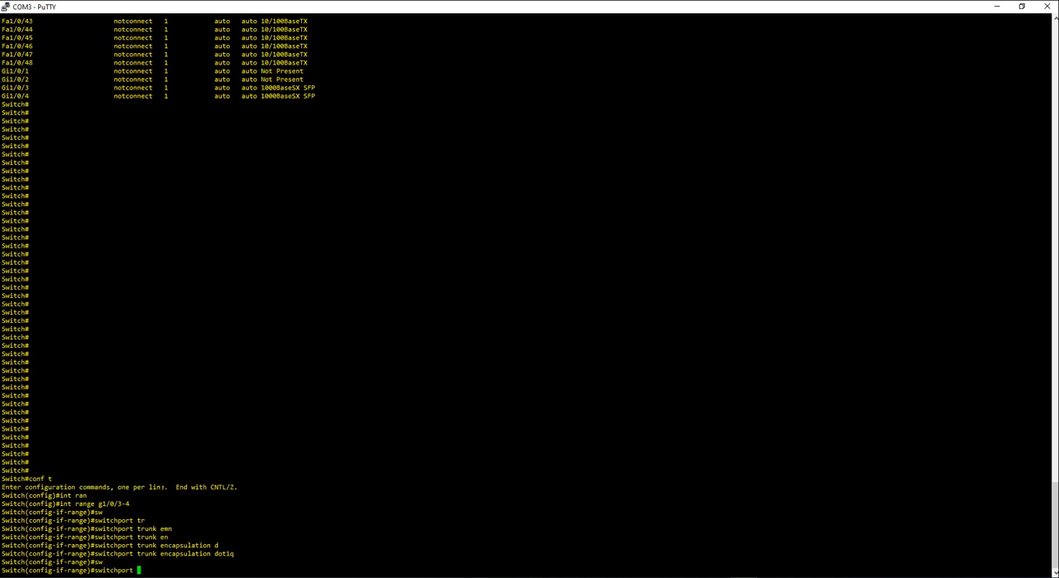
# - Make Gi1/0/3-4 dot1q trunks with 'switchport mode trunk'
pyautogui.write('switchport mode trunk')
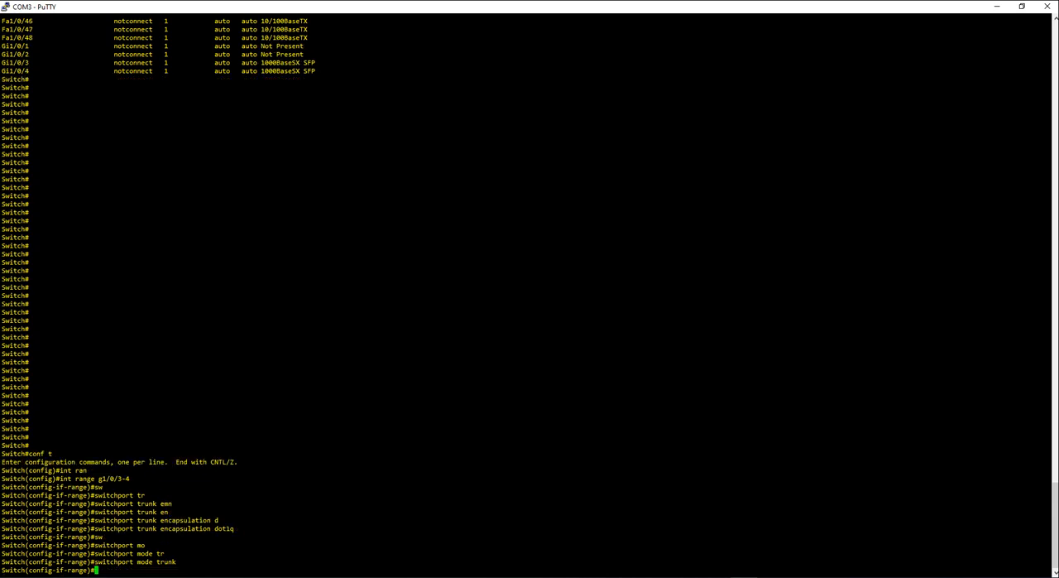
pyautogui.write('switchport access vlan add')
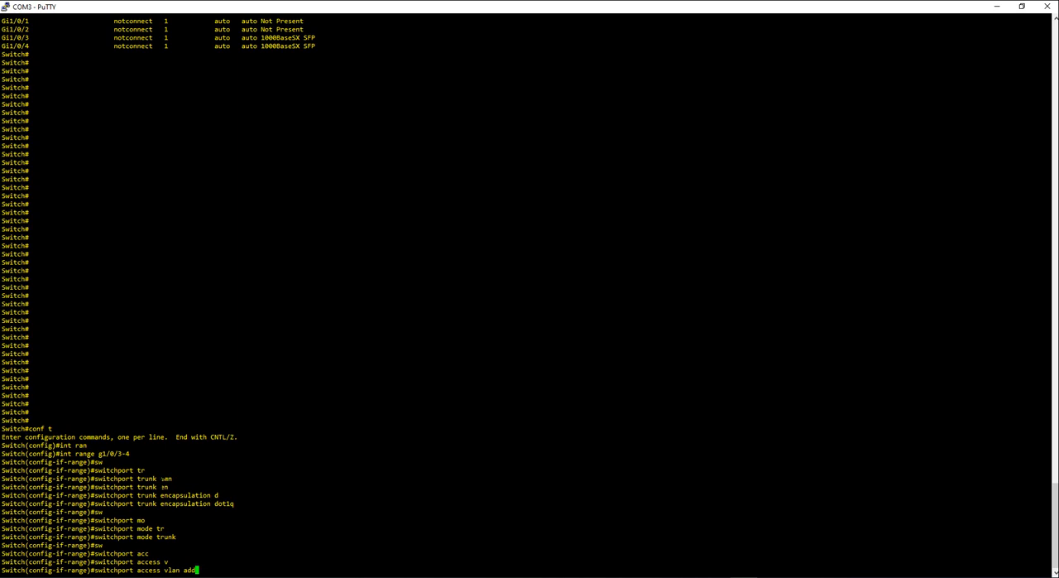
pyautogui.write('10-')
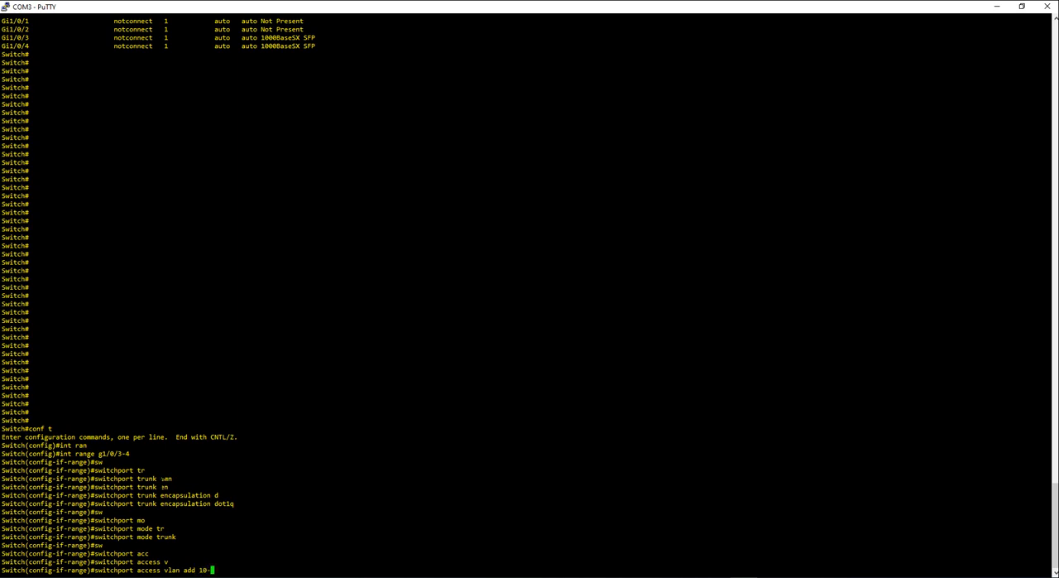
pyautogui.write('20')
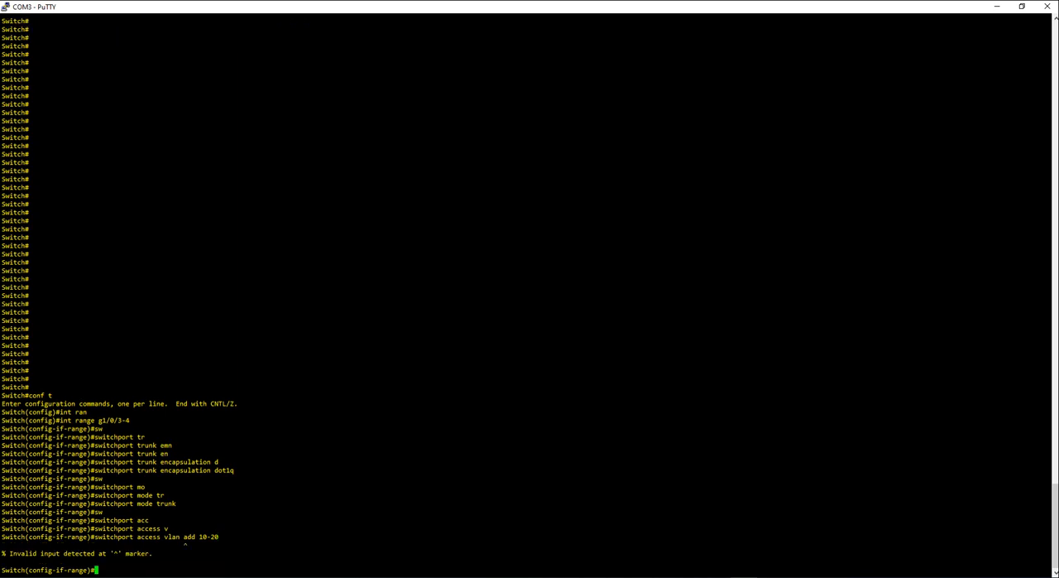
# - Add VLANs 10-20 to the trunk's allowed list with 'switchport trunk allowed vlan add 10-20'
pyautogui.write('switchport access v')
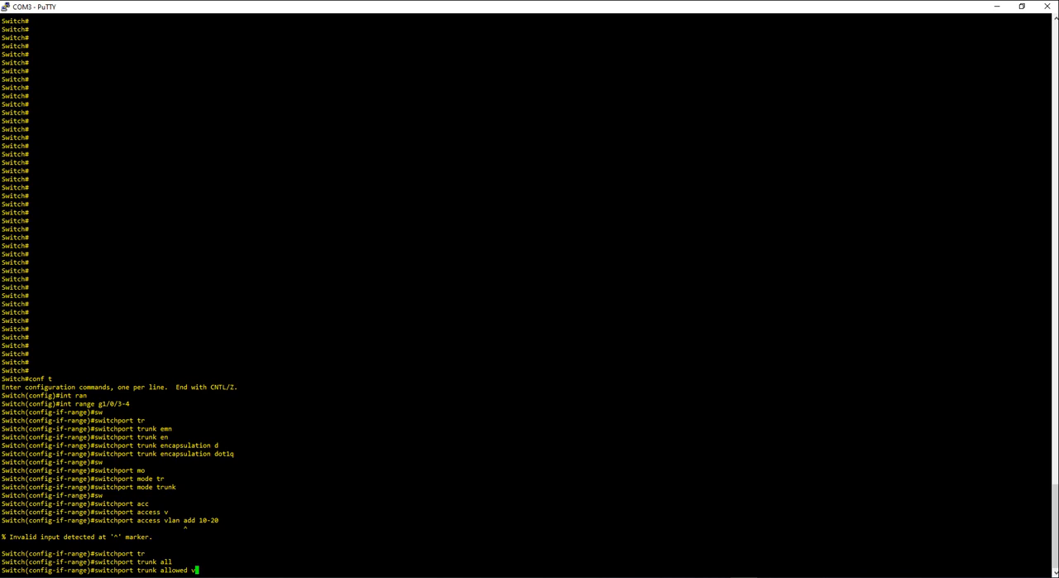
pyautogui.write('lan add')
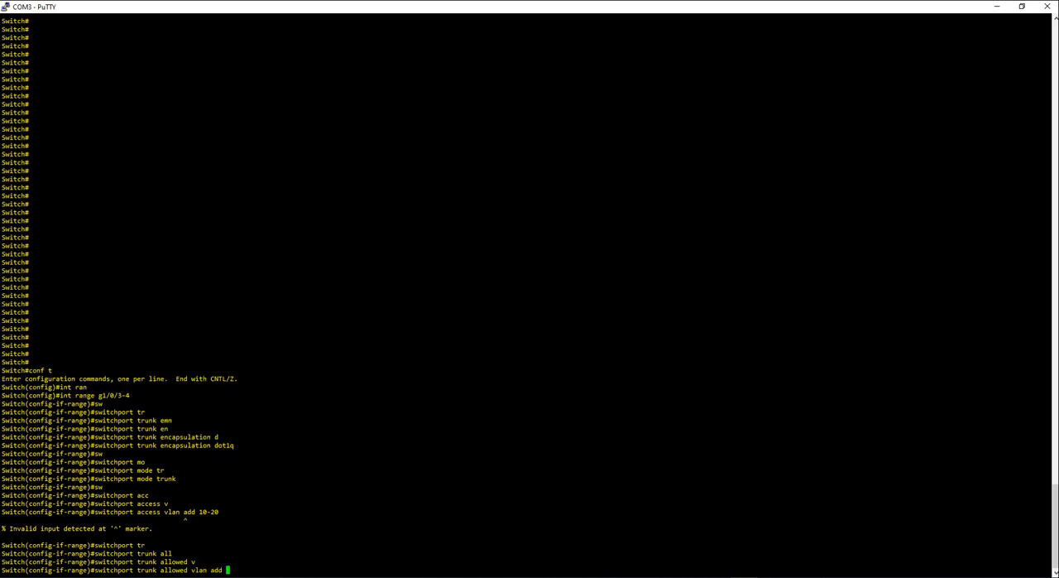
pyautogui.write('10-2')
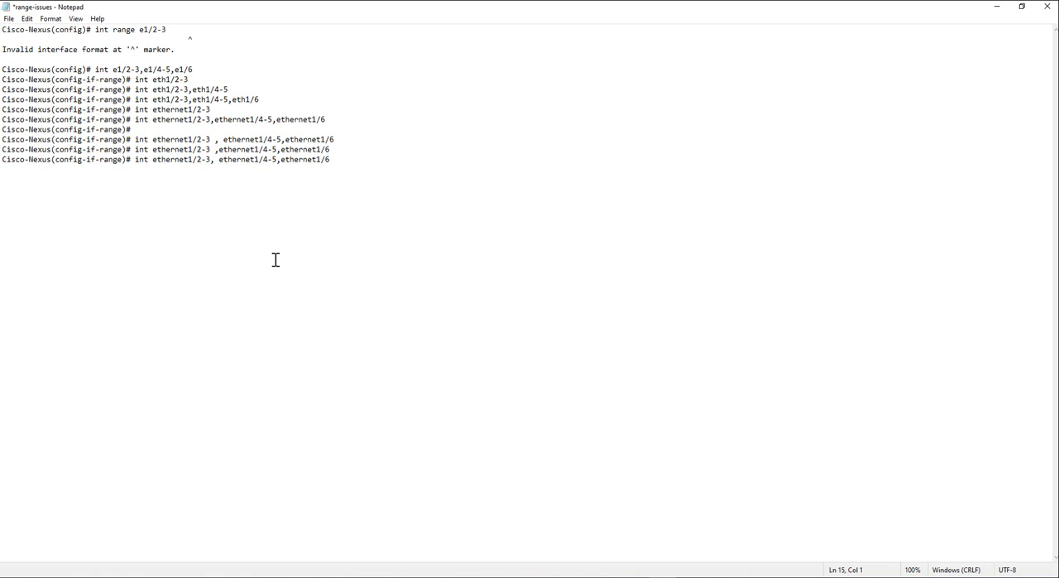
pyautogui.moveTo(117, 43)
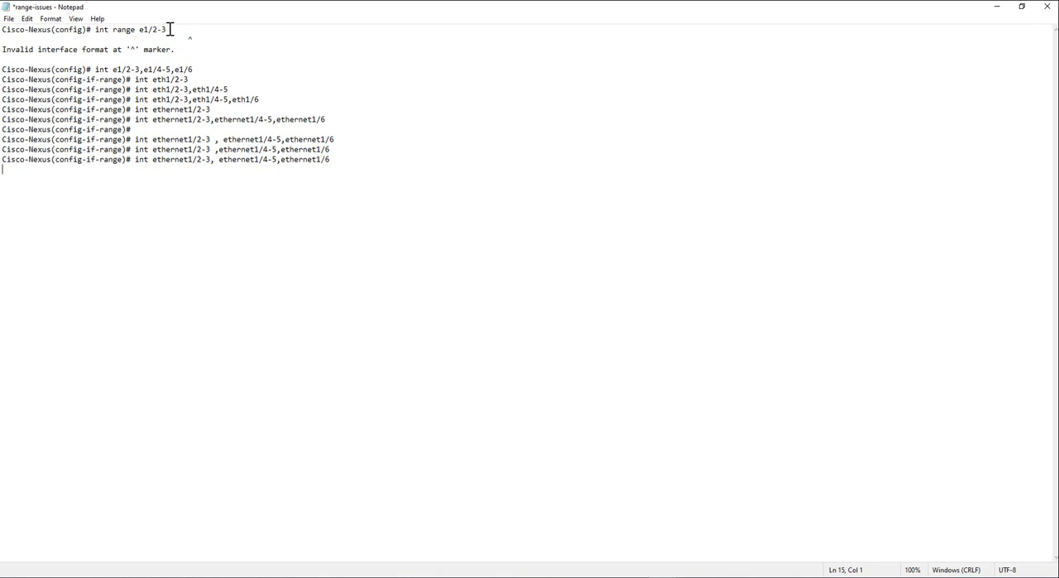
# - Highlight the word 'range' in the first Nexus command in the Notepad notes, then clear it
pyautogui.doubleClick(129, 29)
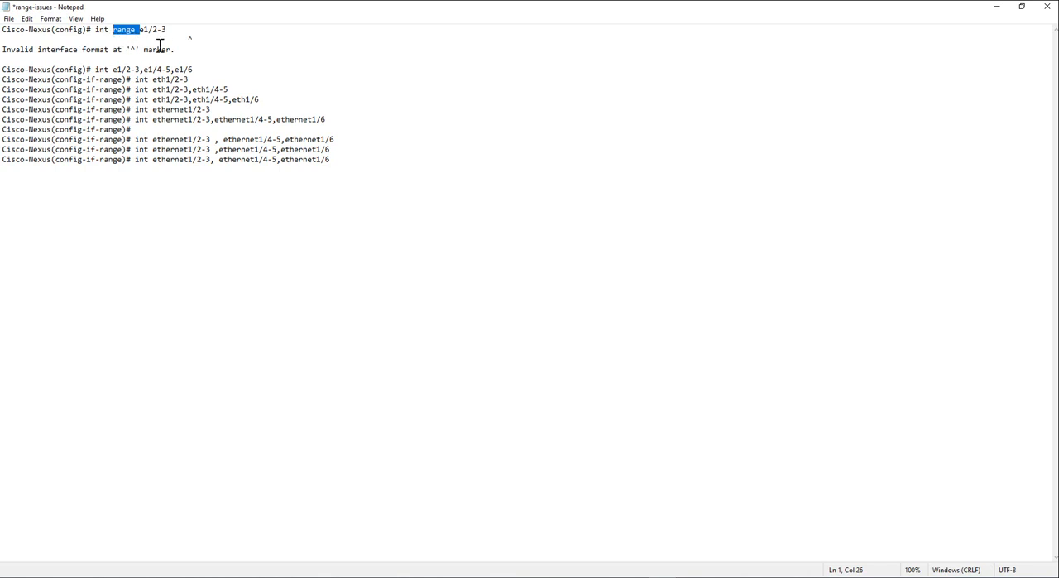
pyautogui.moveTo(43, 53)
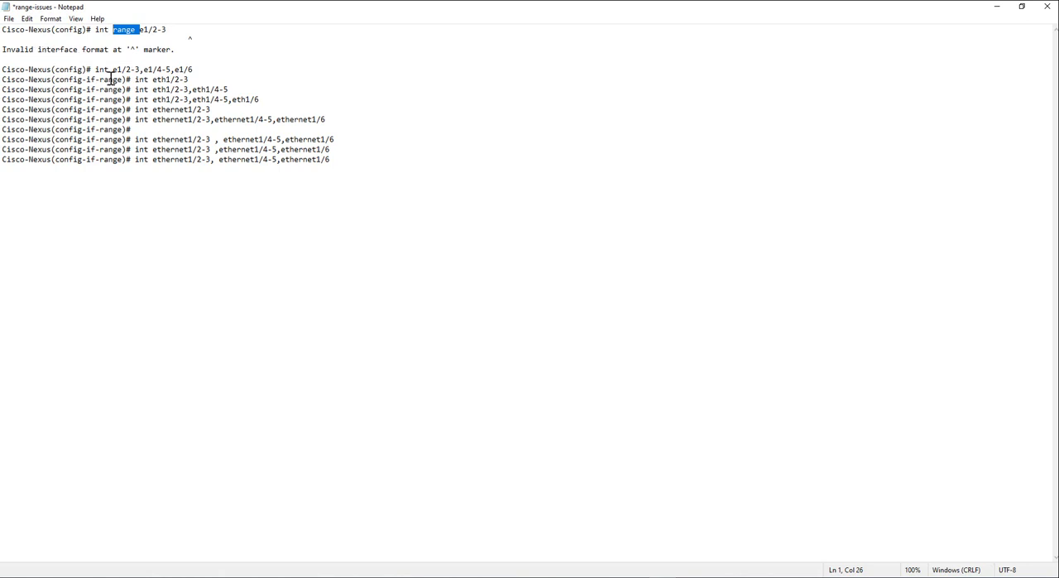
pyautogui.moveTo(168, 119)
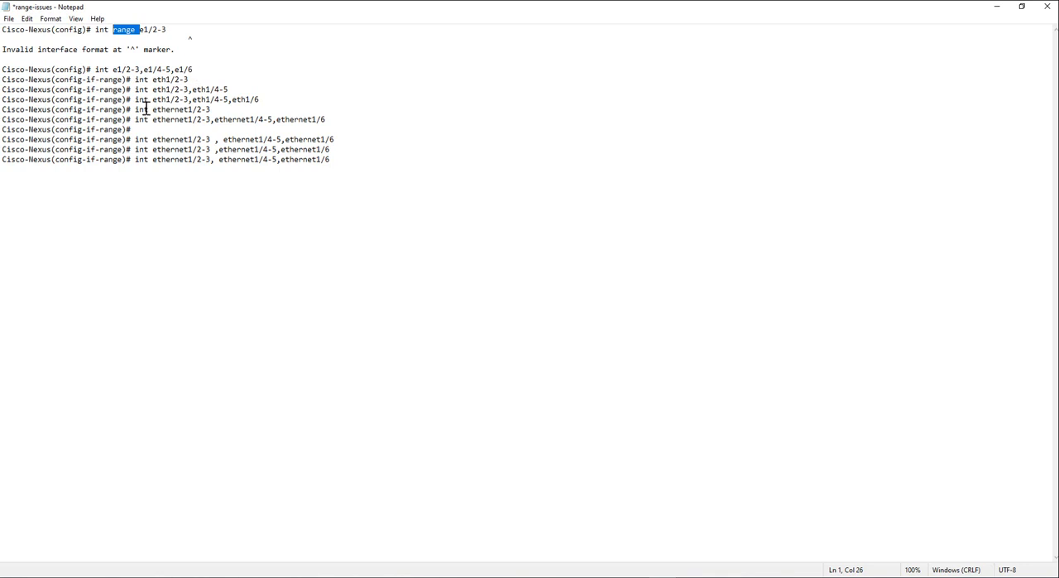
pyautogui.moveTo(118, 70)
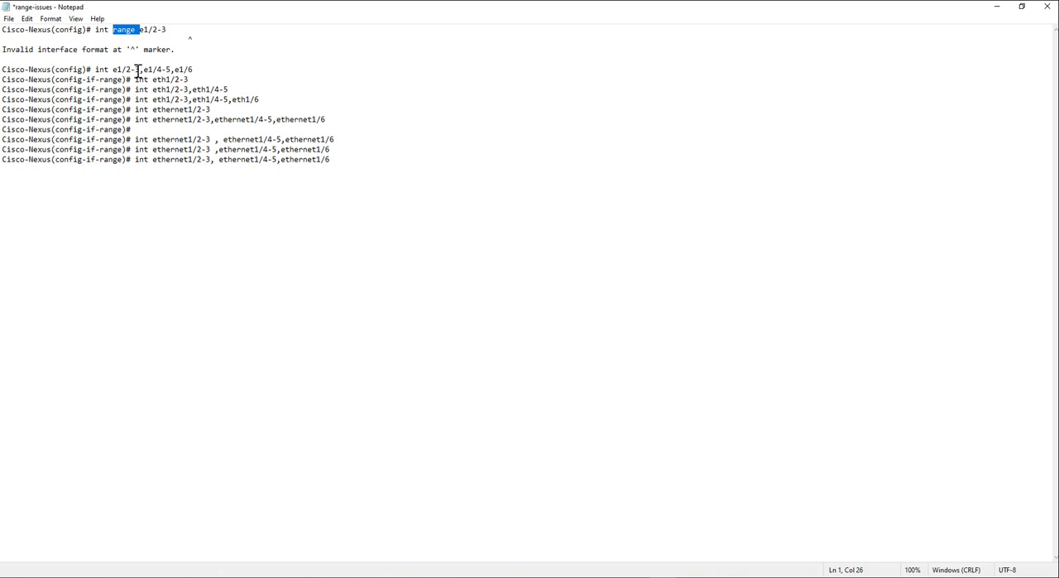
pyautogui.moveTo(163, 78)
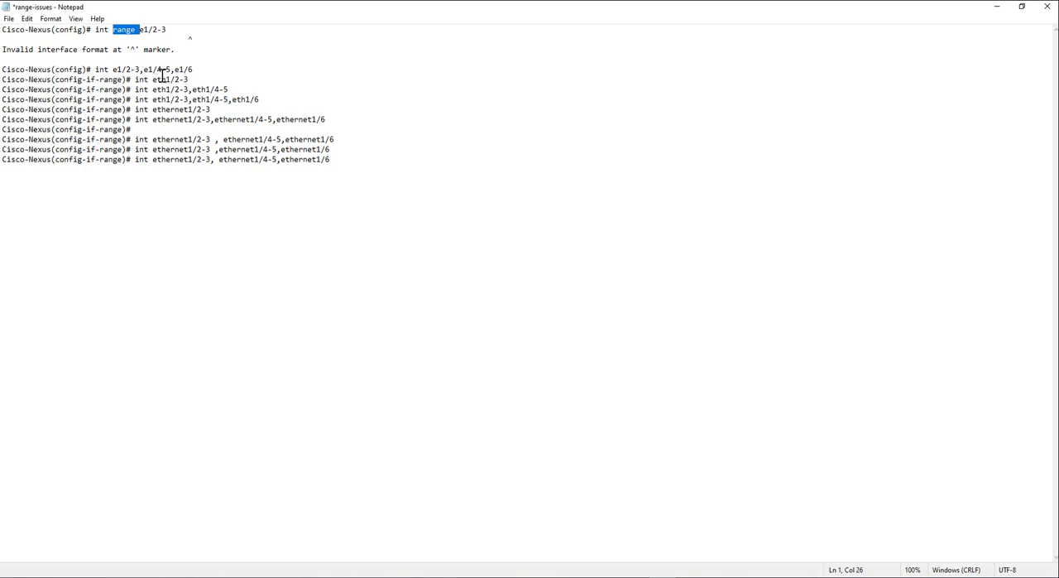
pyautogui.click(188, 66)
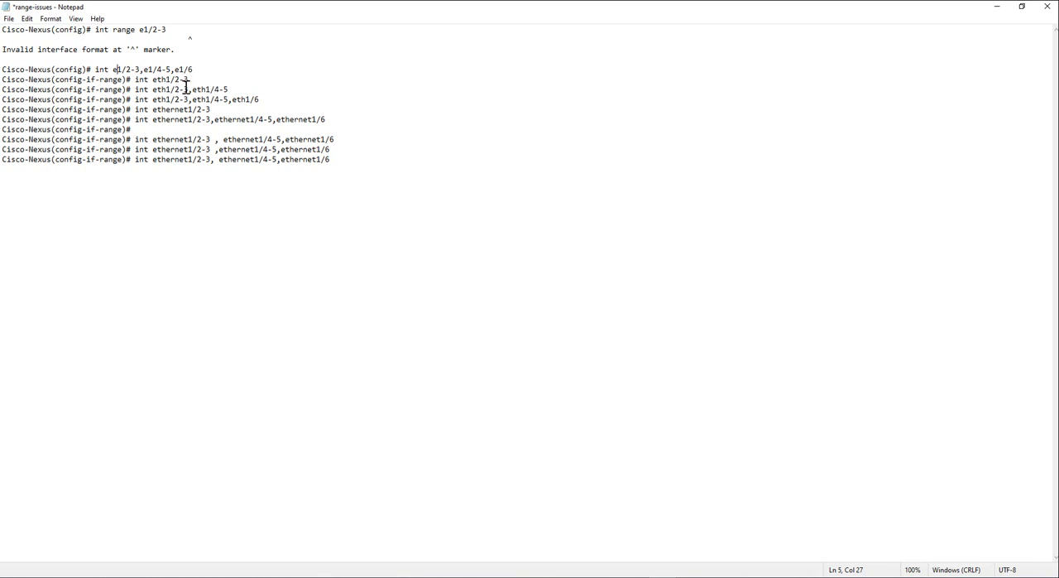
pyautogui.moveTo(258, 99)
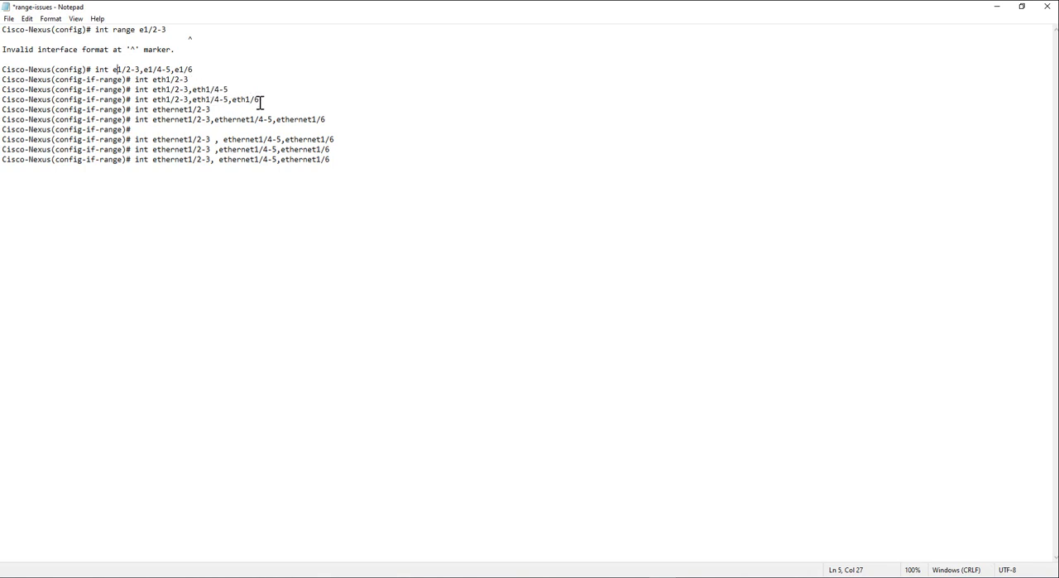
pyautogui.moveTo(245, 106)
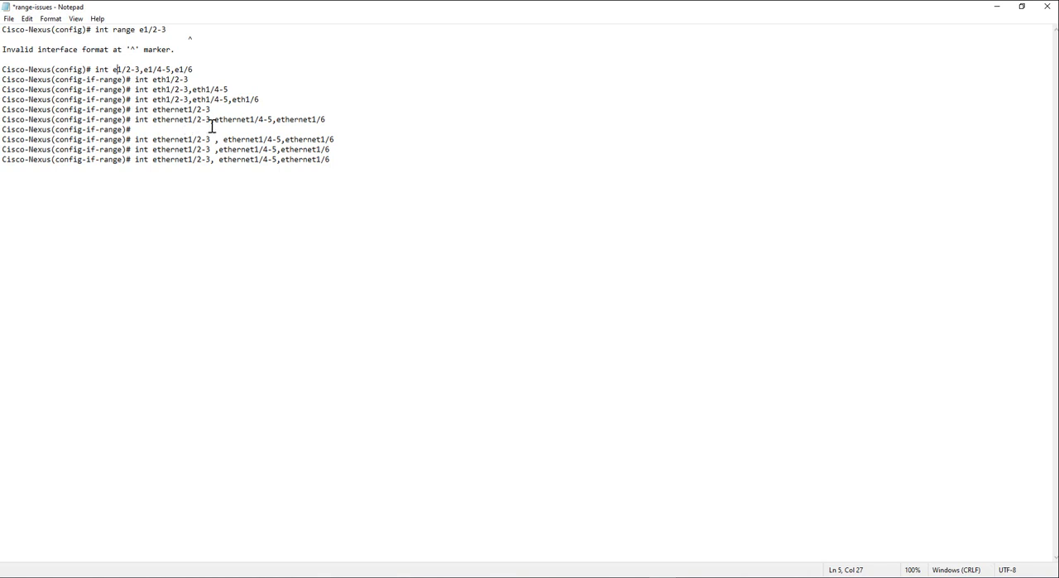
pyautogui.moveTo(318, 122)
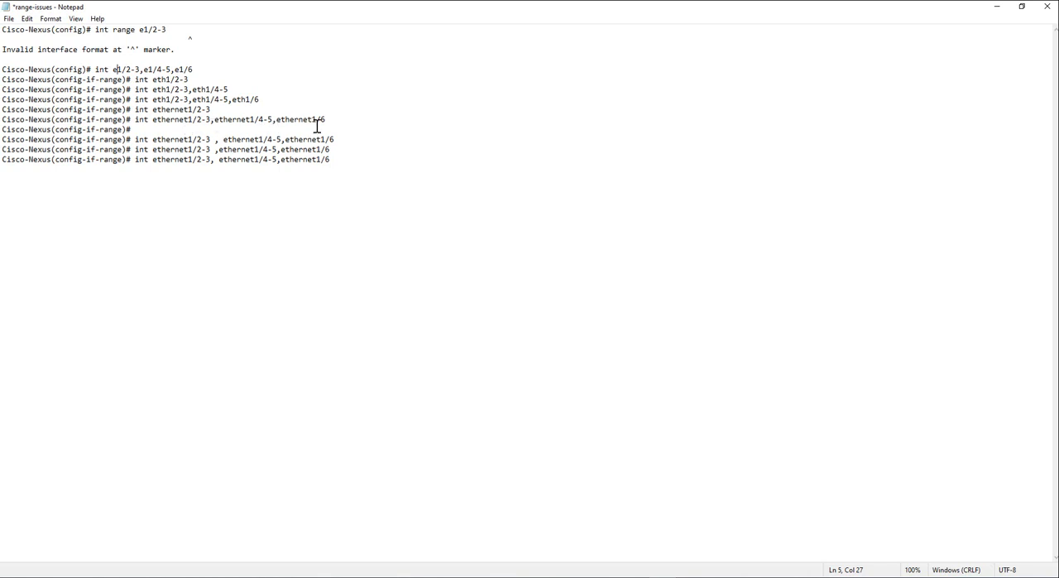
pyautogui.moveTo(241, 139)
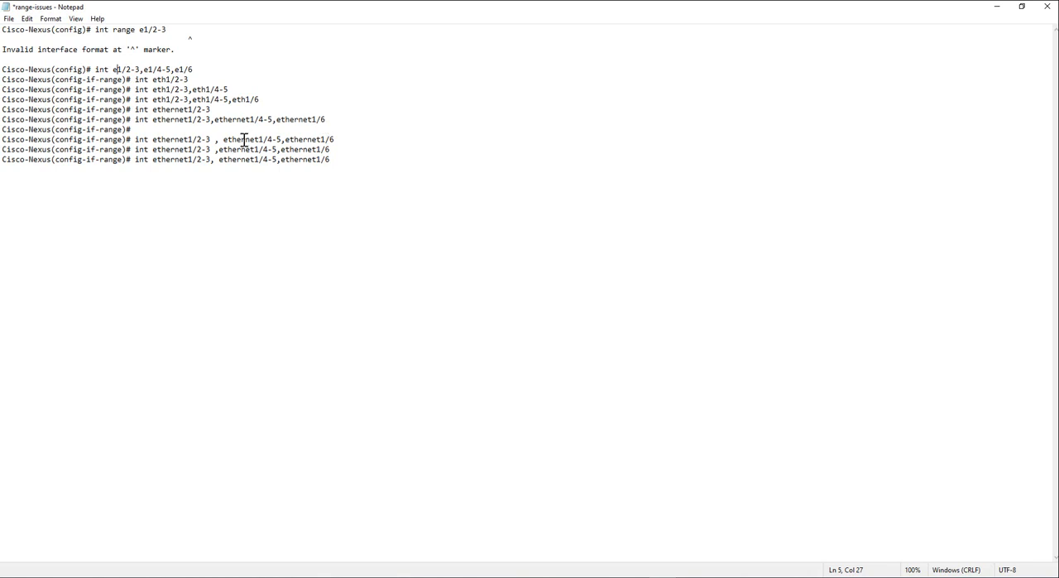